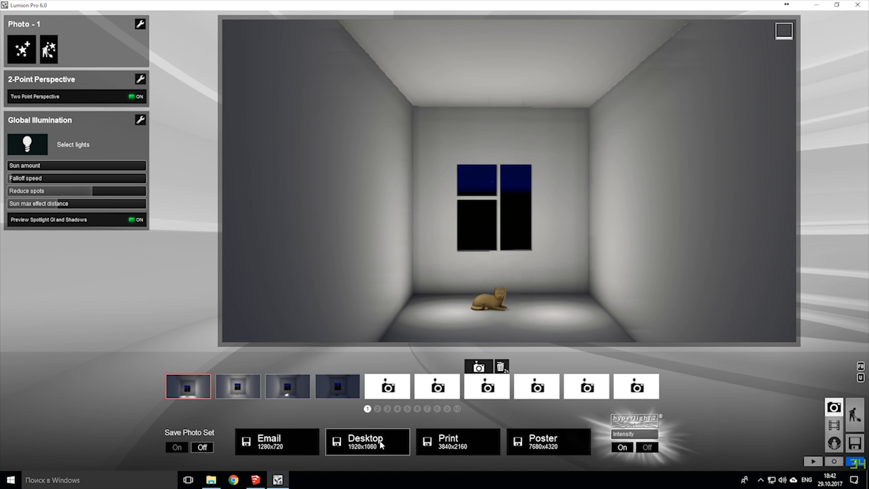
mouse_move(418, 388)
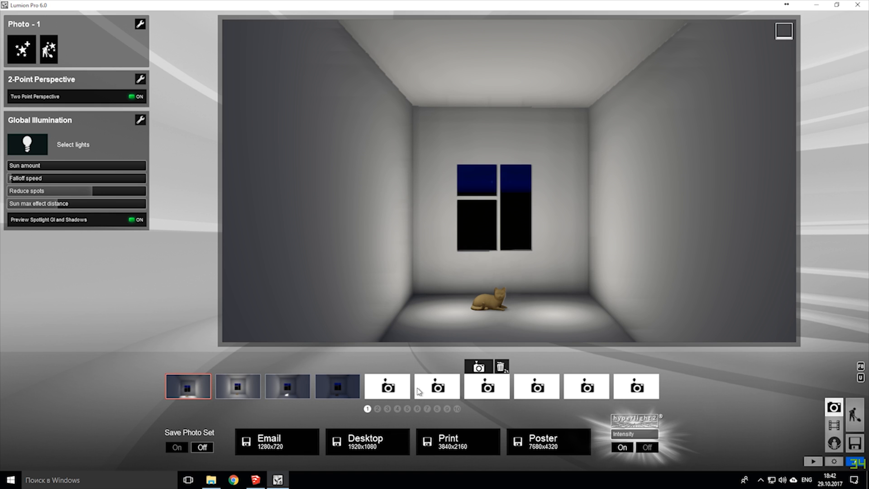
Exit Photo mode back to Build mode on the cat room scene
left_click(277, 480)
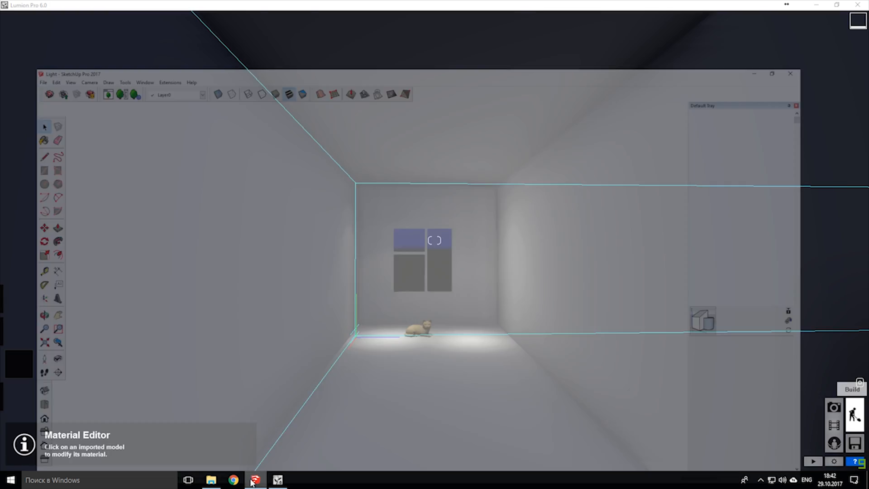
left_click(254, 480)
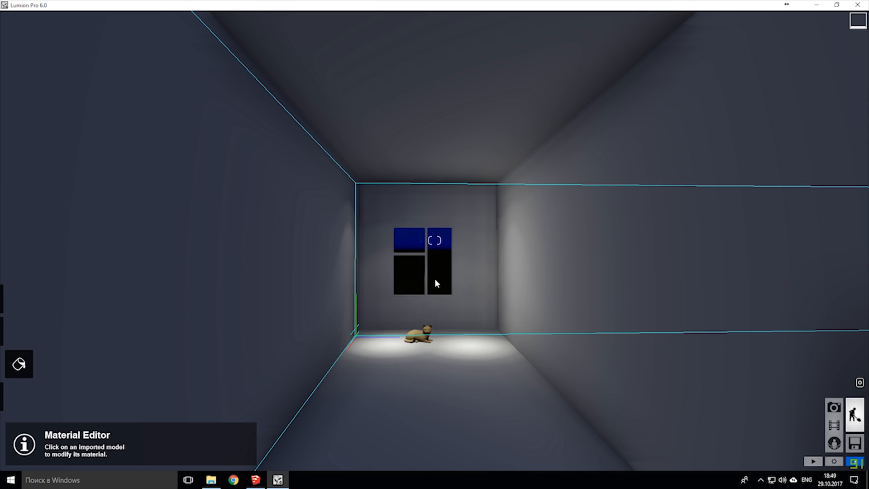
mouse_move(435, 264)
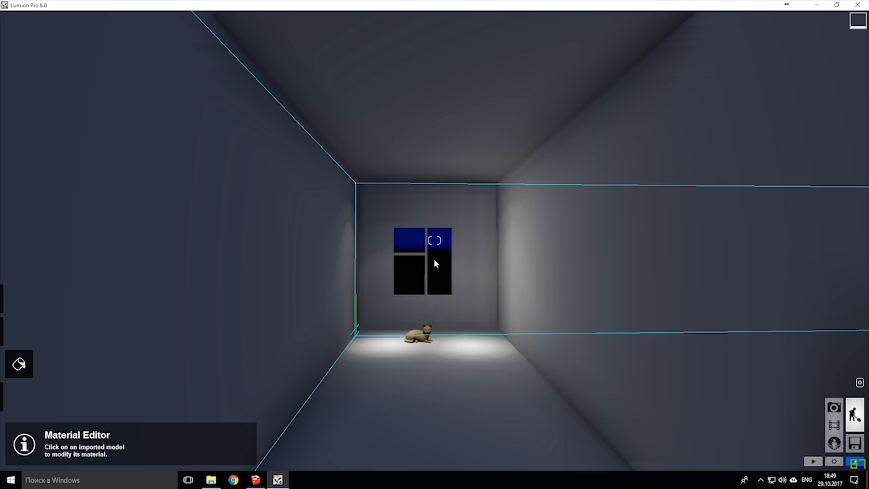
mouse_move(442, 277)
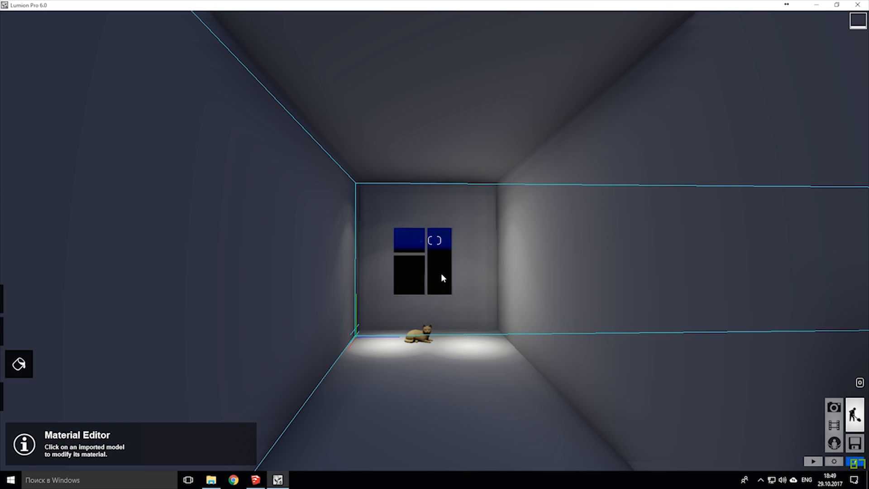
mouse_move(447, 276)
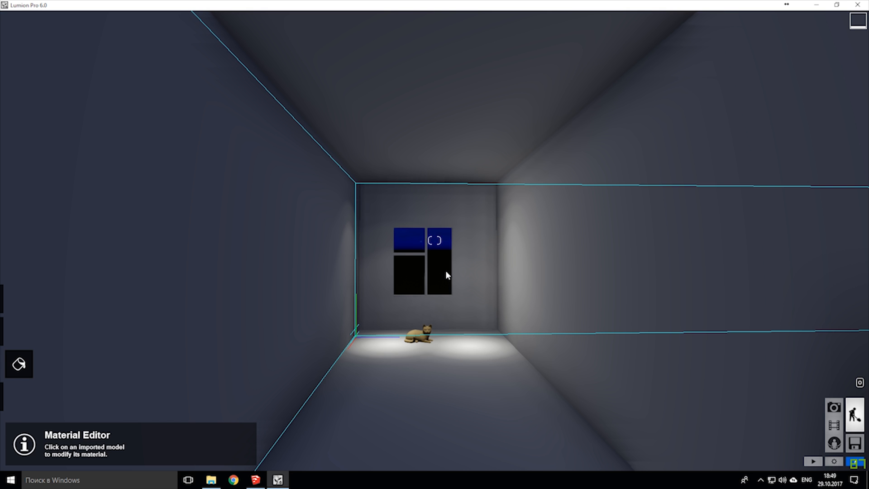
mouse_move(834, 407)
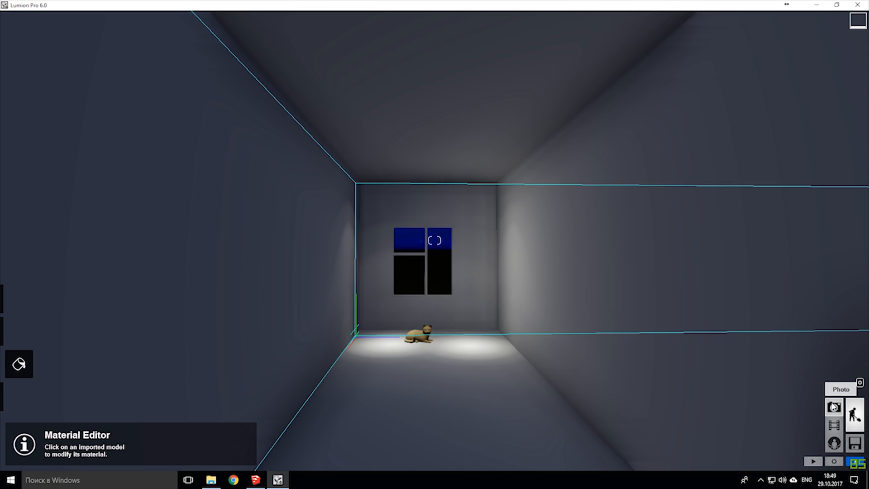
left_click(834, 408)
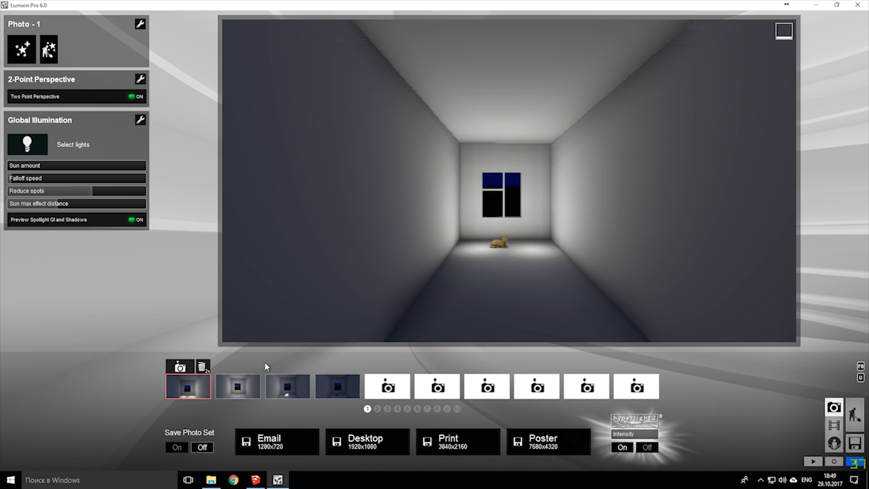
mouse_move(239, 386)
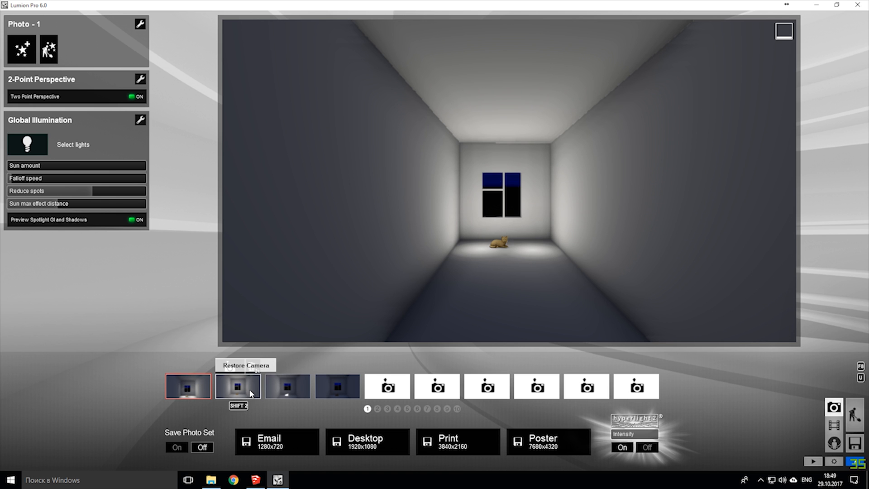
left_click(237, 386)
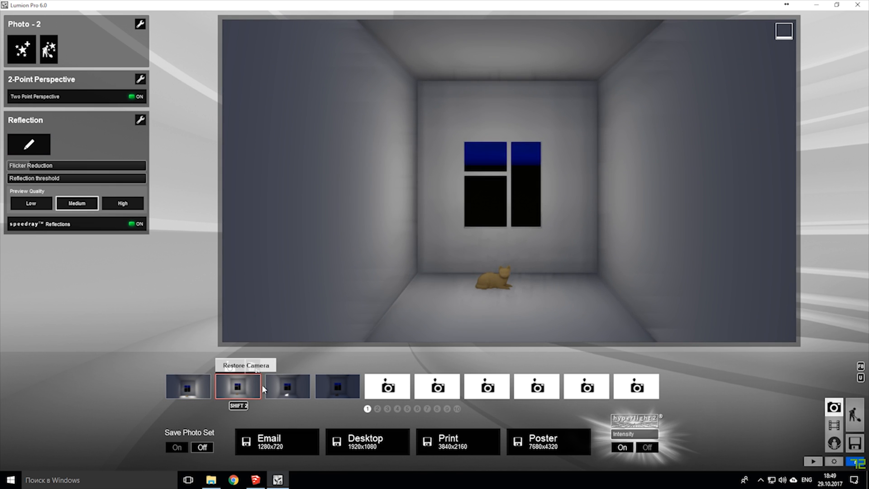
left_click(287, 386)
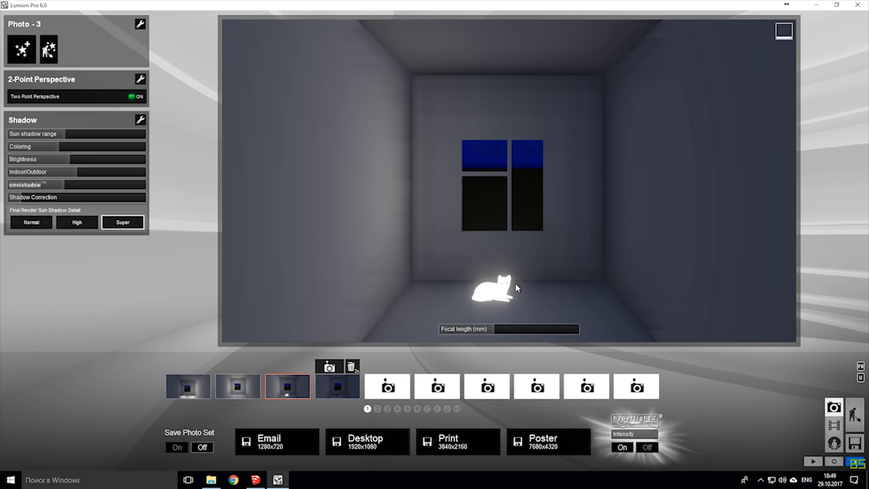
mouse_move(336, 386)
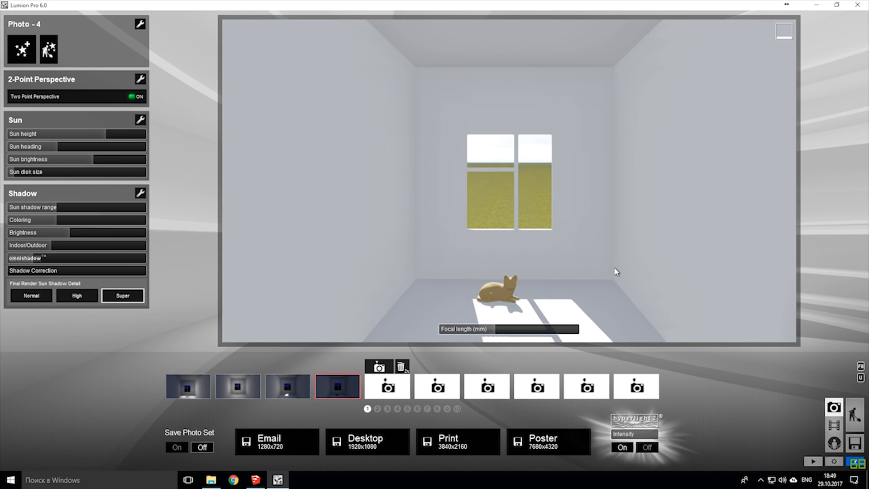
left_click(187, 385)
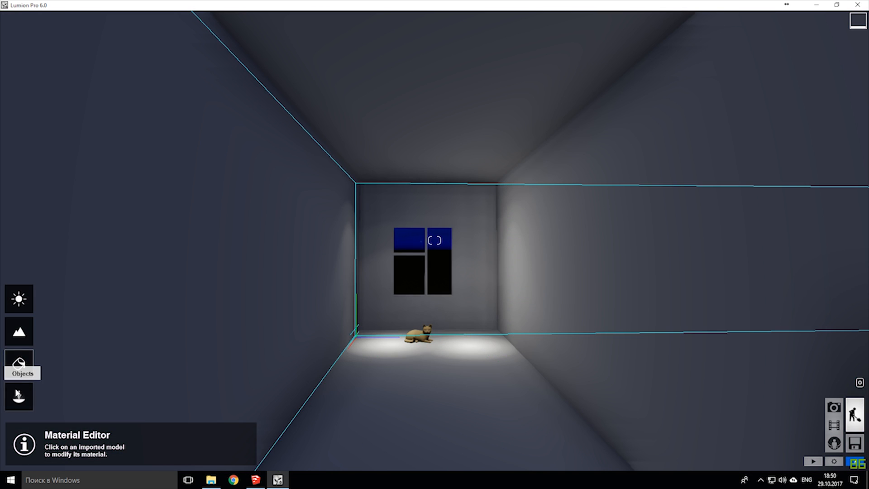
Open the Lights and Utilities library listing the spotlight presets
left_click(18, 363)
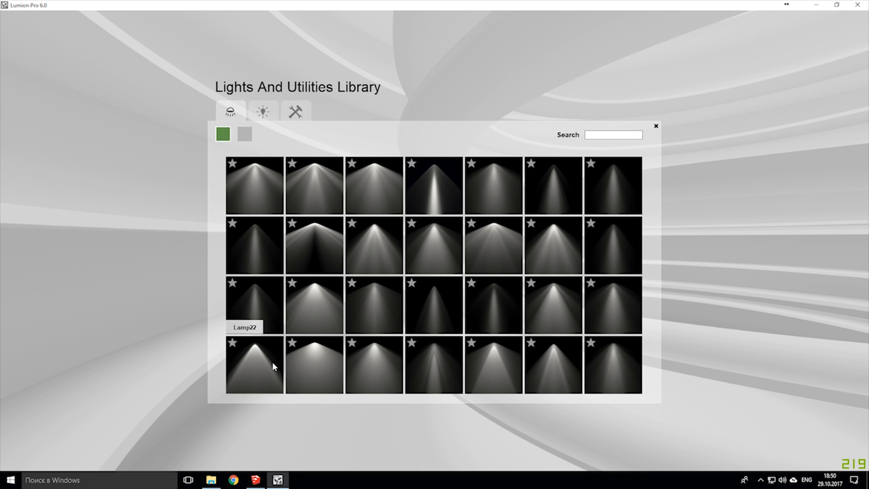
mouse_move(357, 374)
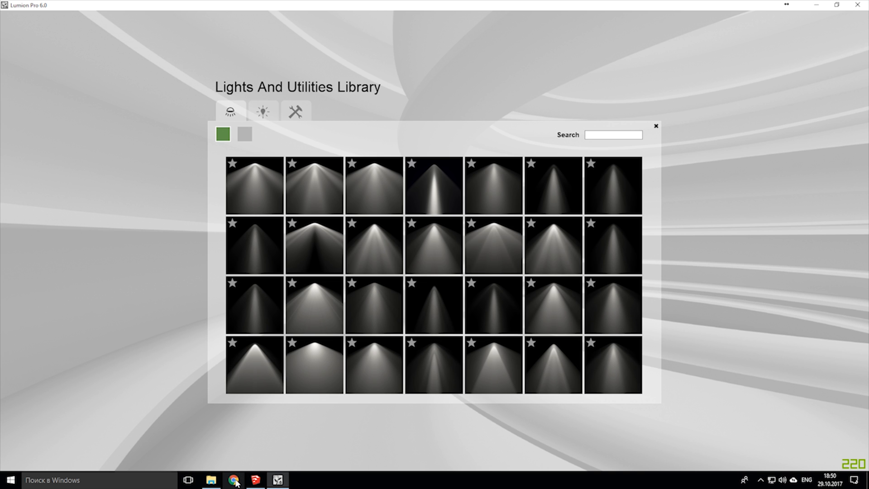
left_click(234, 479)
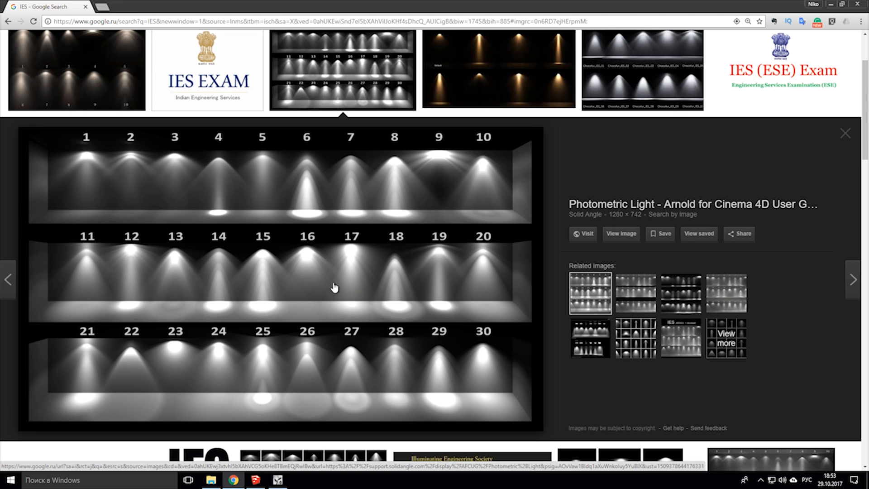
mouse_move(157, 198)
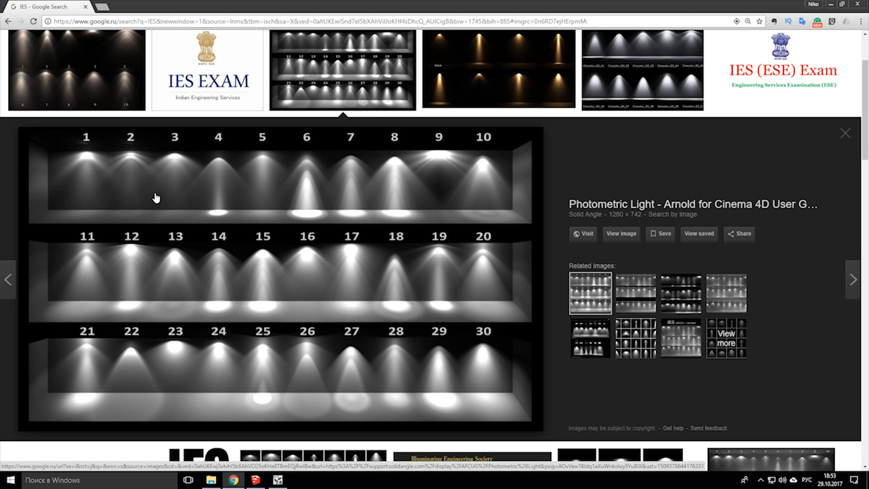
mouse_move(187, 226)
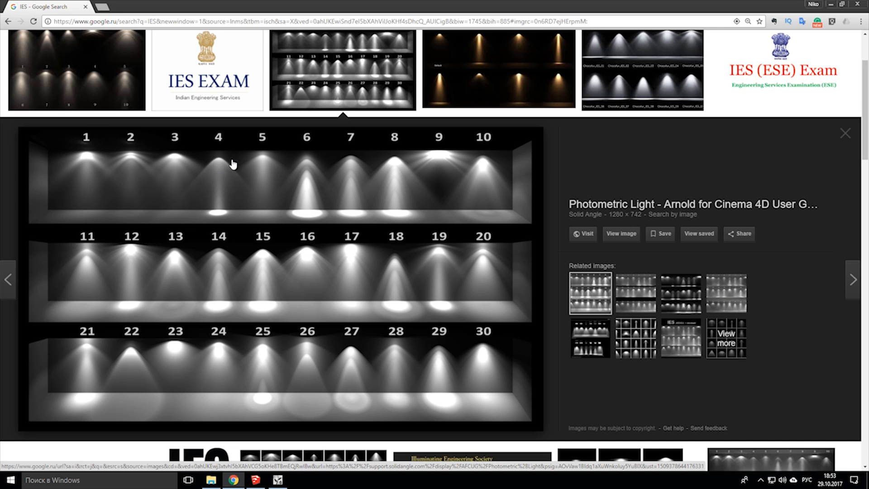
mouse_move(220, 160)
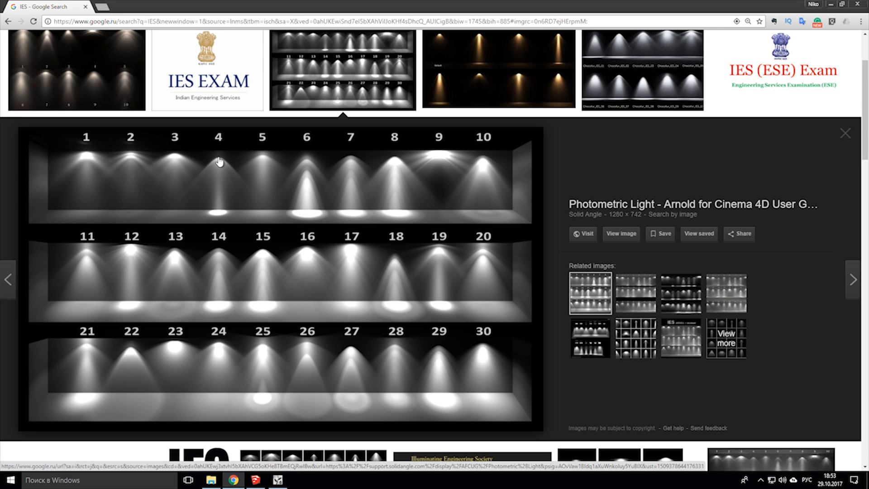
mouse_move(239, 196)
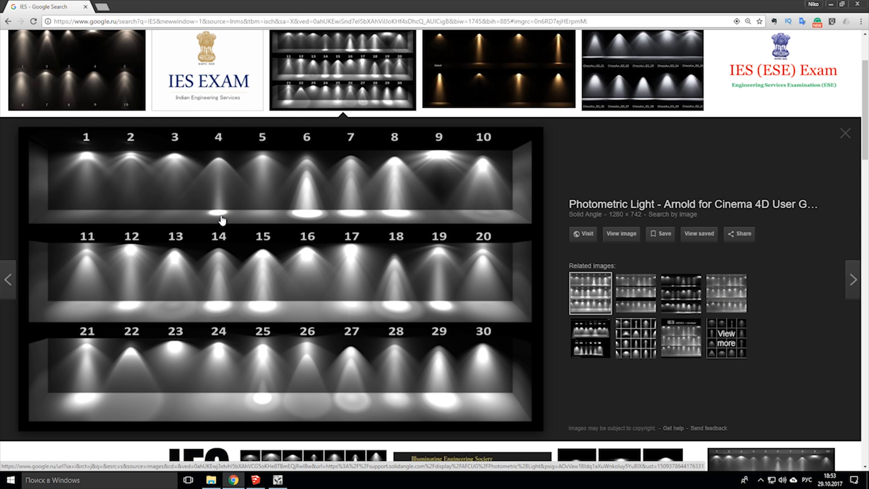
mouse_move(284, 272)
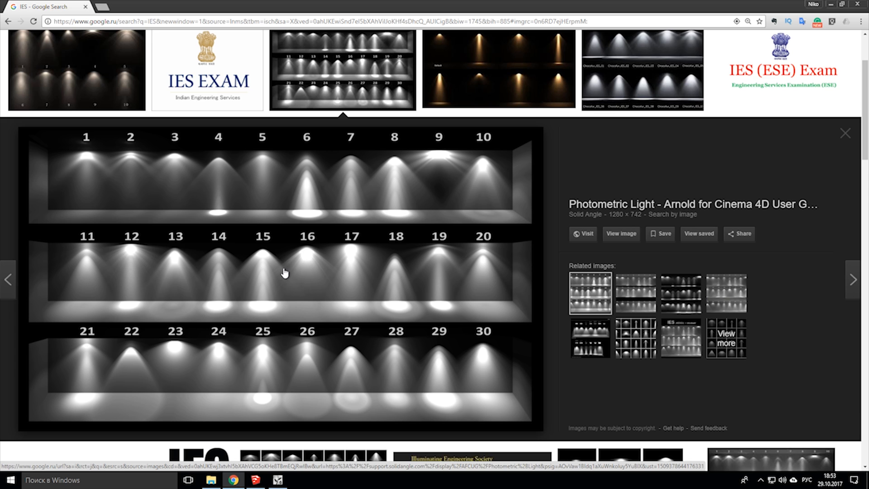
mouse_move(458, 348)
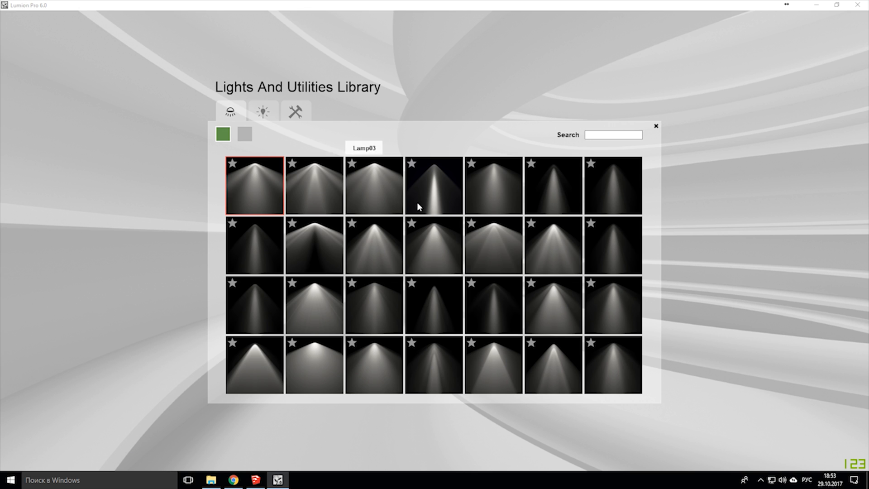
mouse_move(239, 157)
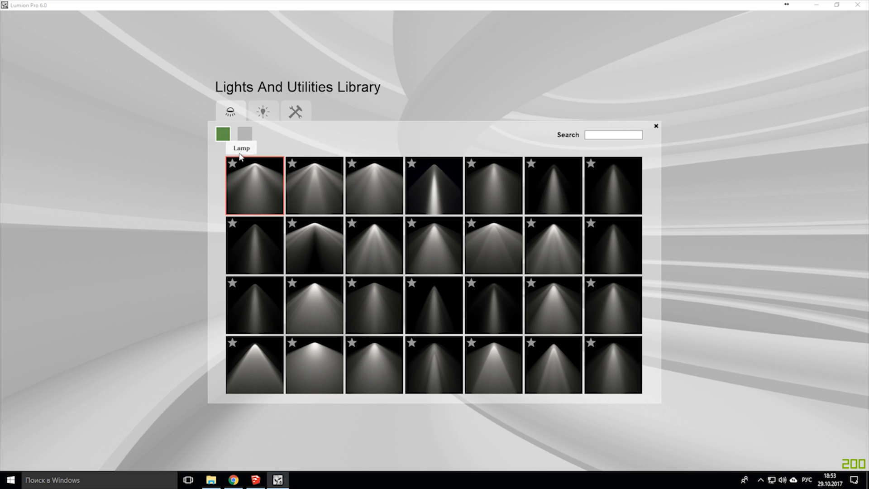
Show the smaller two-preset spotlight group, then return to the full spotlight grid
left_click(244, 134)
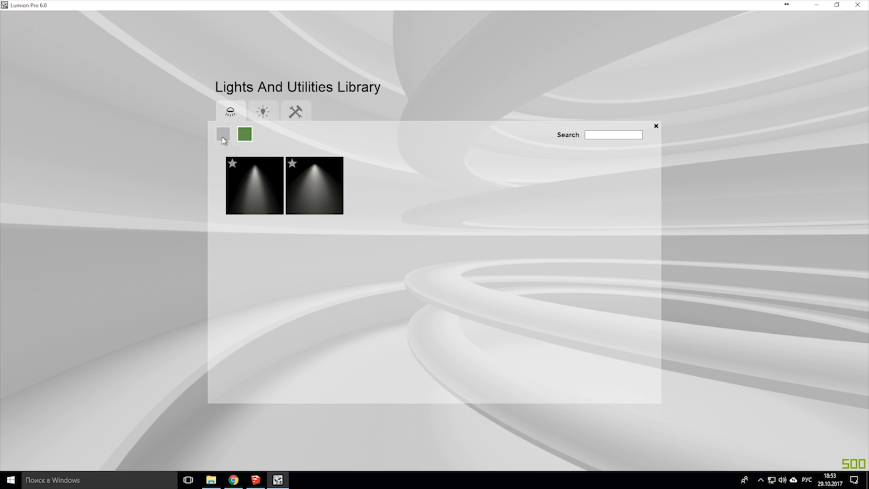
left_click(244, 134)
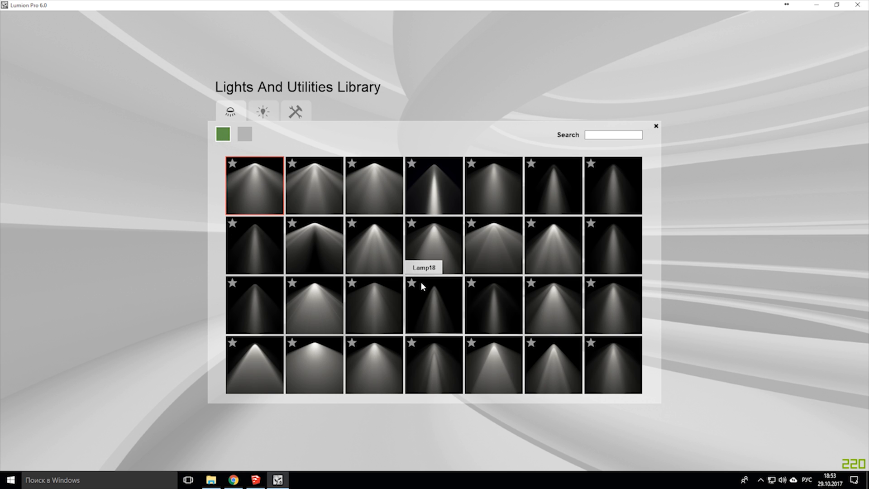
mouse_move(665, 347)
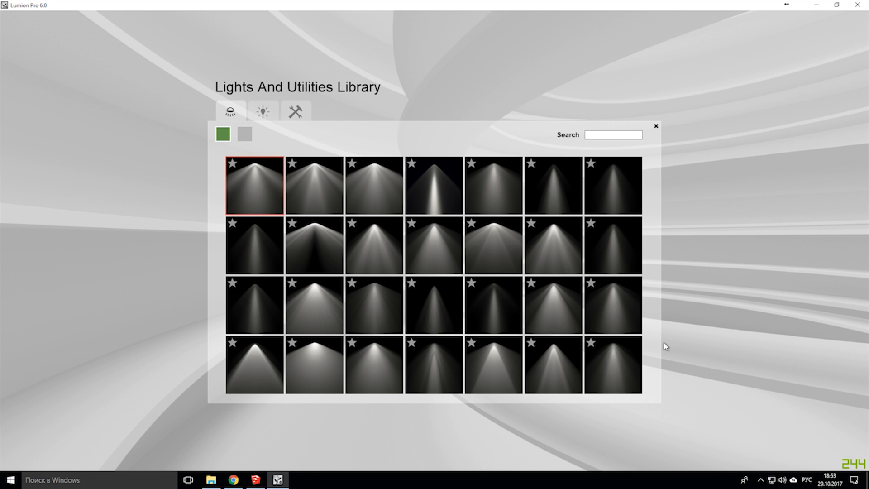
mouse_move(494, 246)
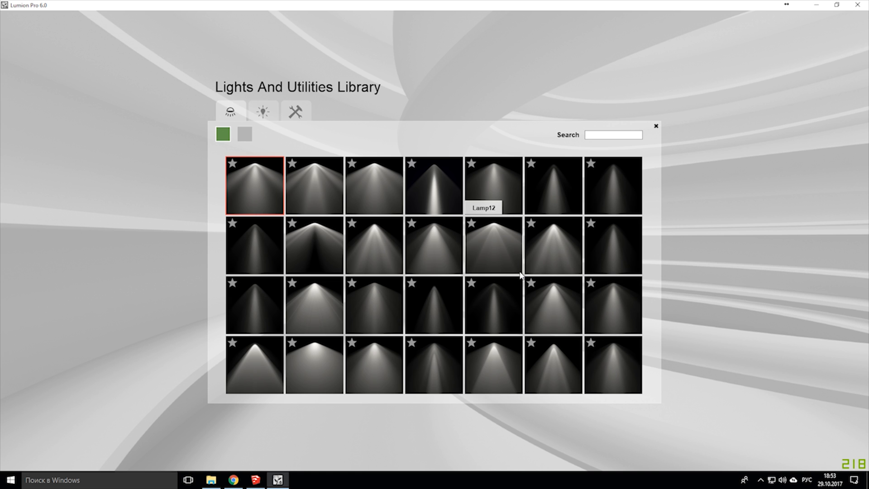
mouse_move(657, 154)
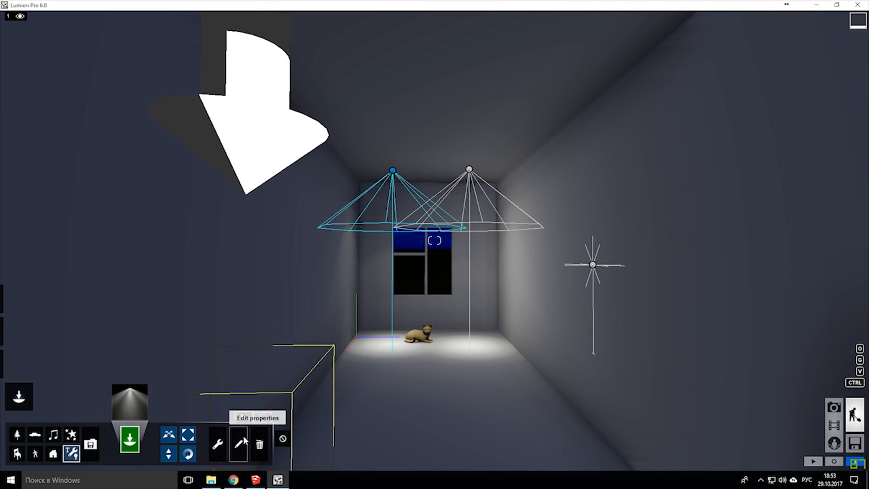
Open the placed spotlight's Light Properties, then open render 1 from the Renders folder
left_click(239, 444)
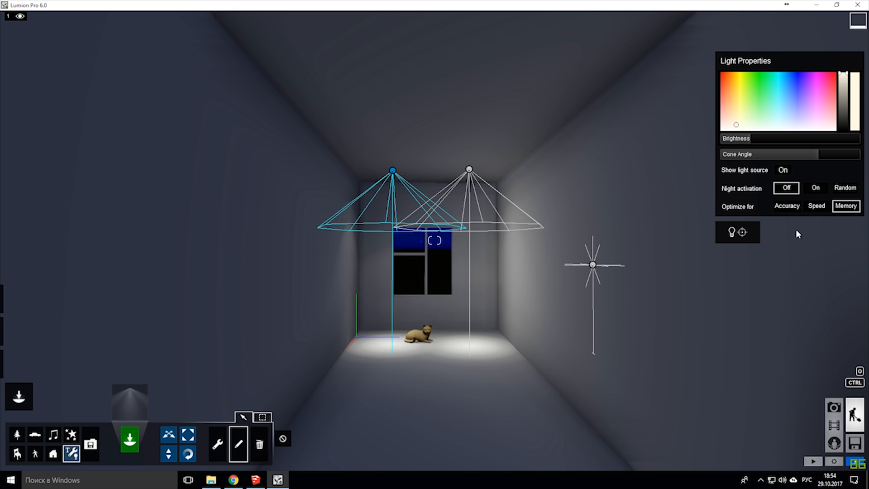
left_click(786, 205)
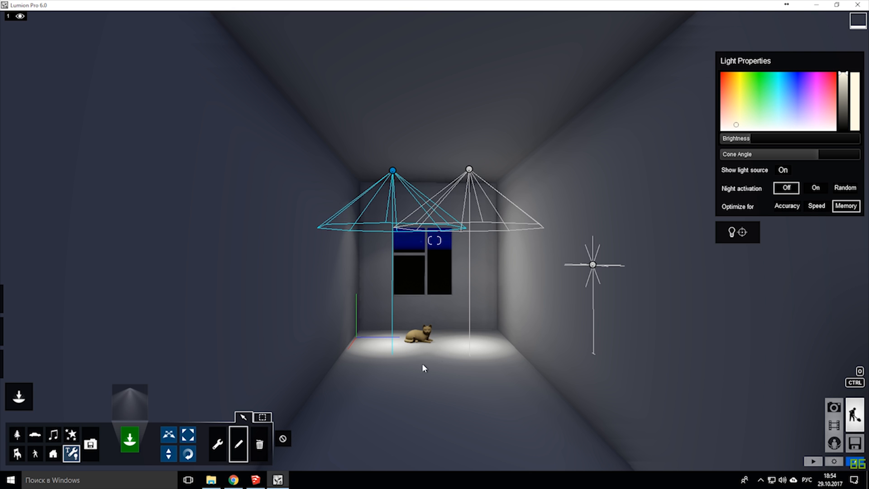
mouse_move(305, 224)
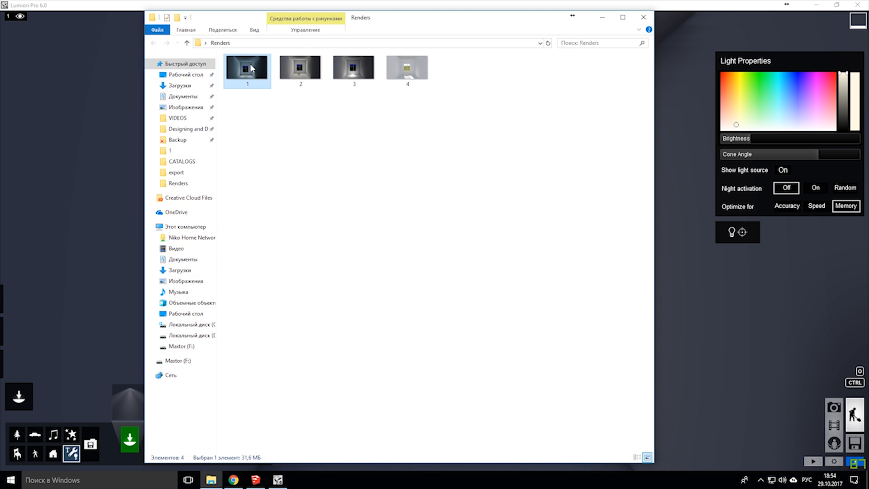
double_click(247, 67)
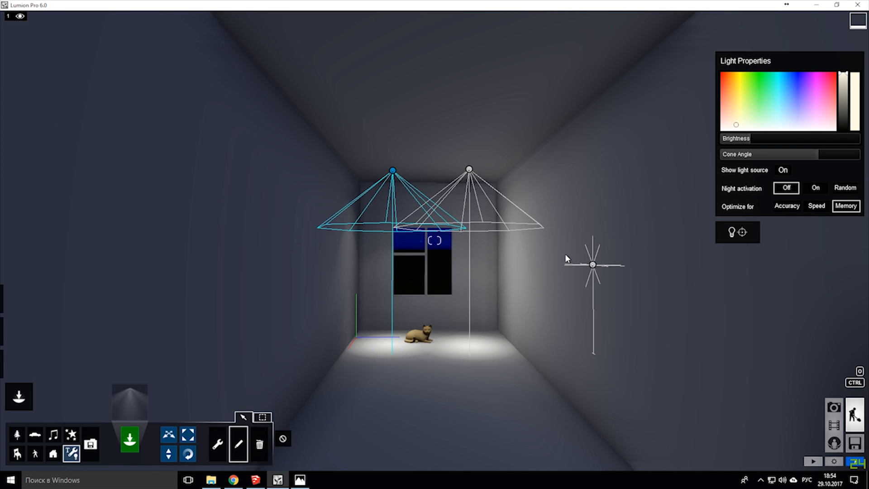
mouse_move(740, 235)
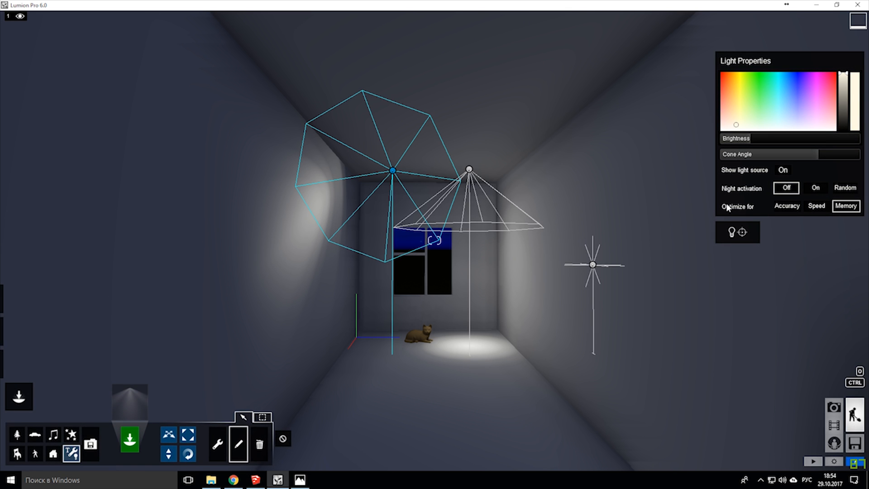
Set the tilted spotlight's Night activation to On
left_click(815, 187)
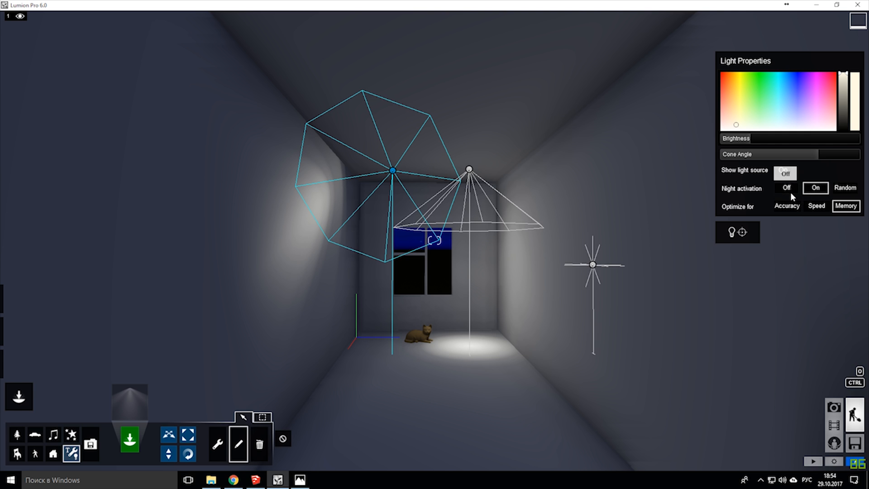
Preview the room in daylight, then reset the spotlight colour to white
left_click(785, 173)
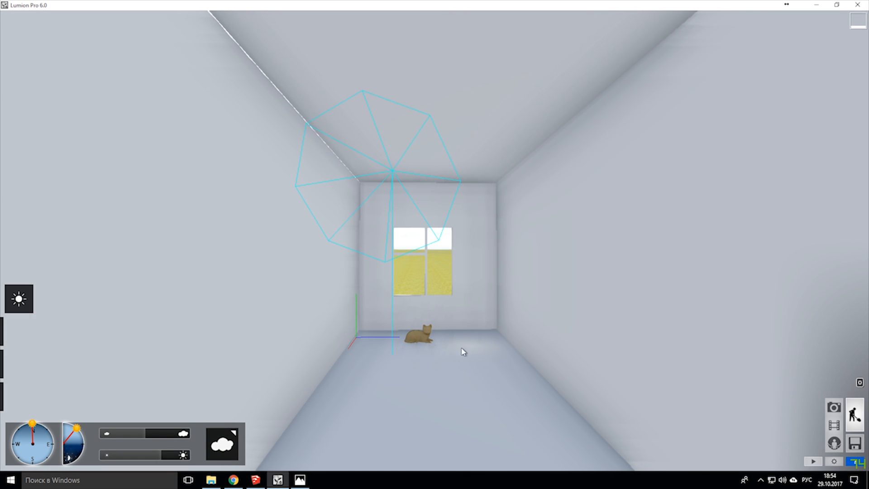
mouse_move(259, 266)
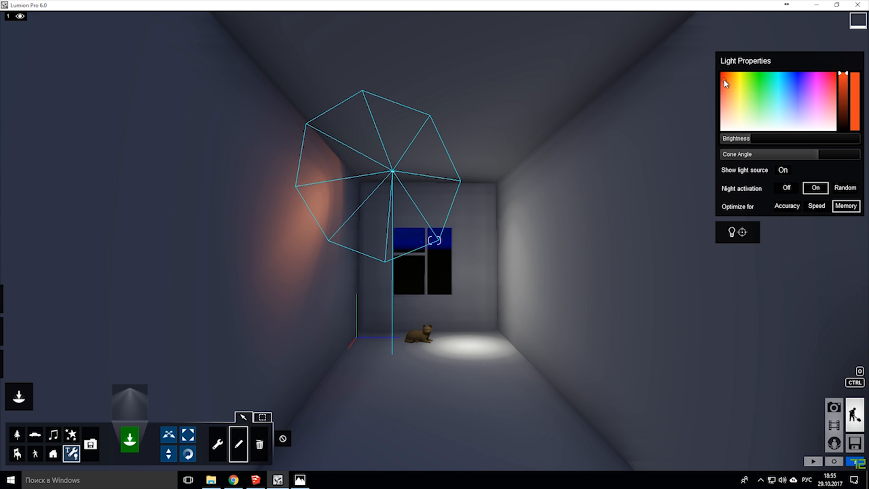
left_click(742, 109)
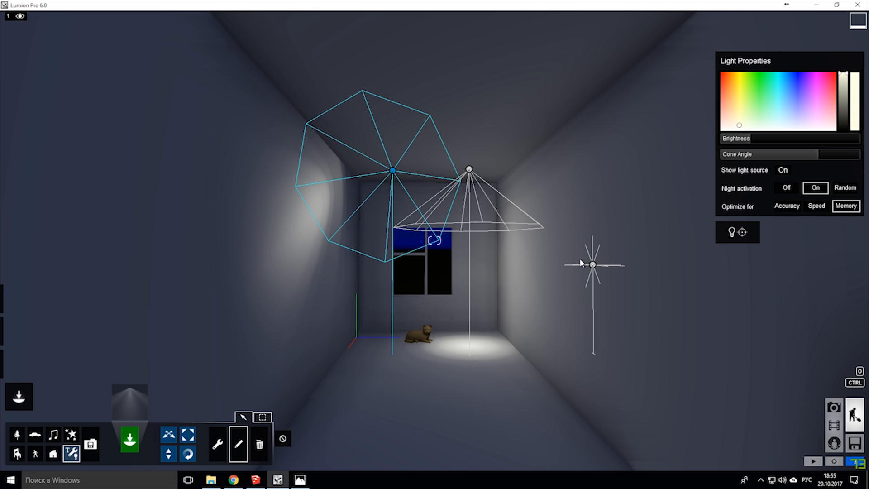
mouse_move(834, 408)
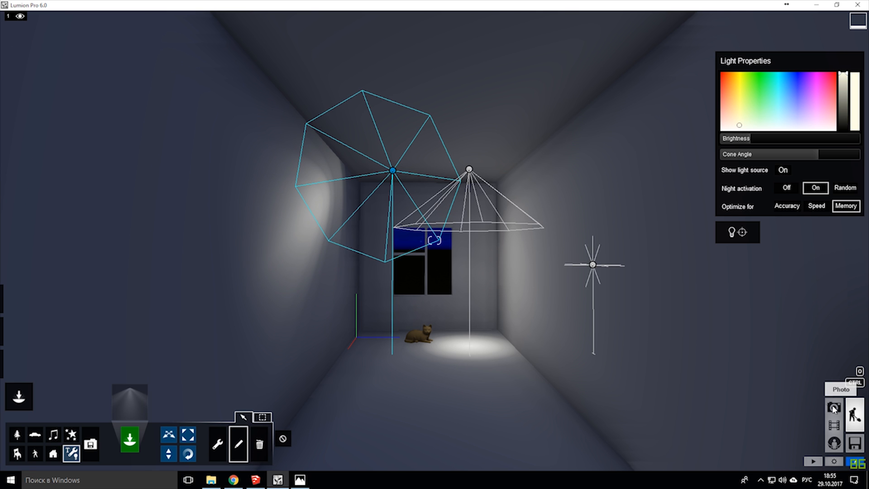
Enter Photo mode on Photo 1 and browse the Camera photo effects without adding one
left_click(834, 408)
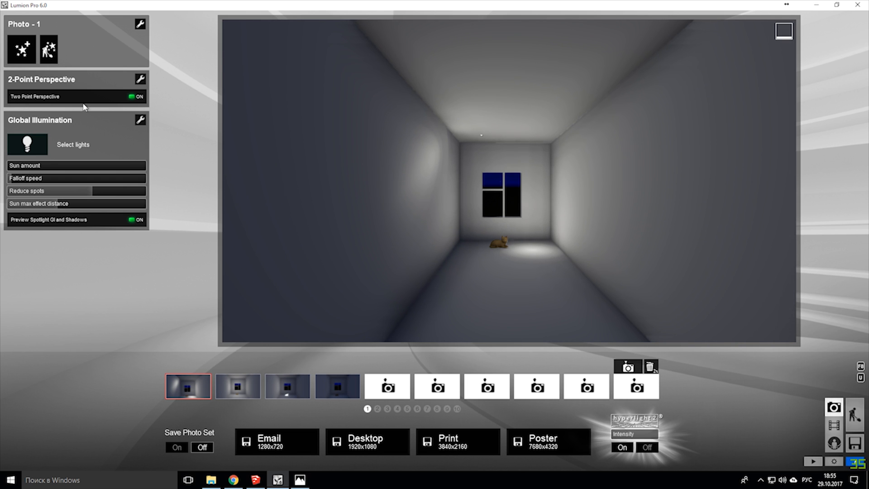
mouse_move(89, 79)
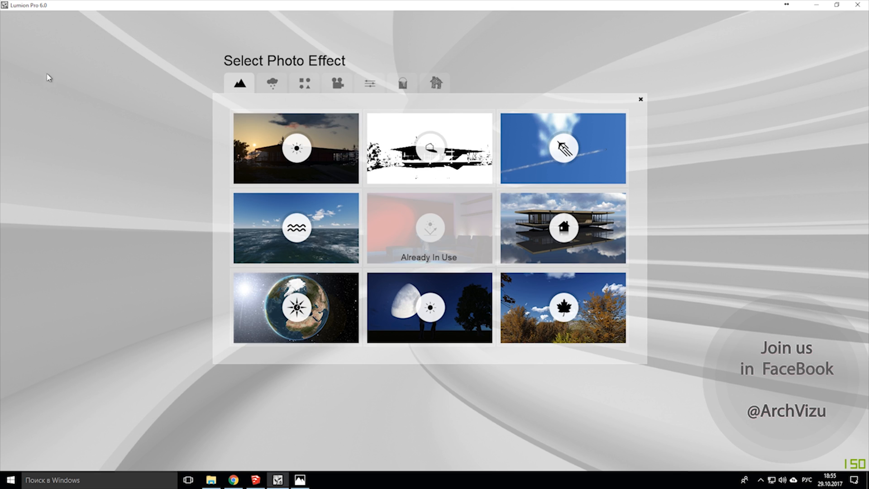
left_click(336, 84)
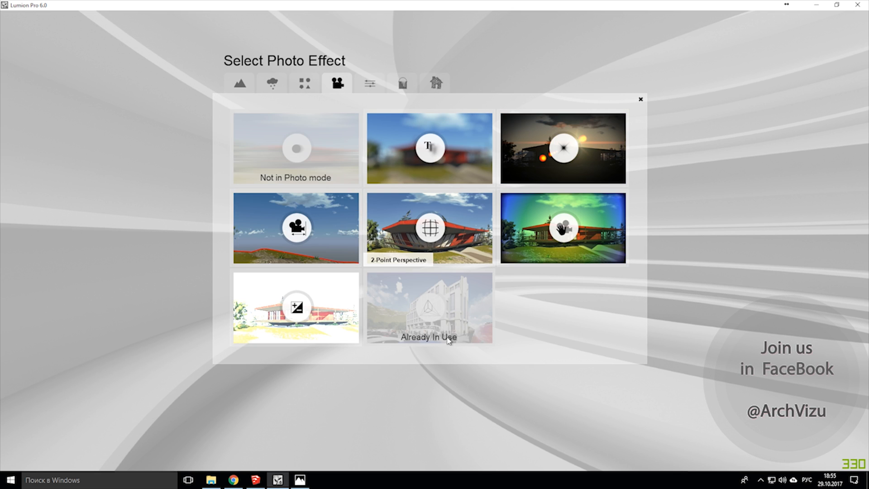
mouse_move(443, 334)
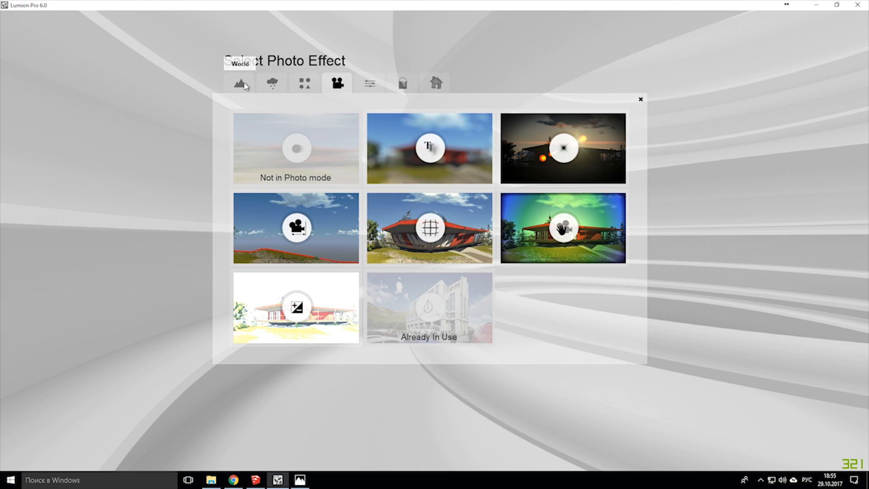
left_click(239, 83)
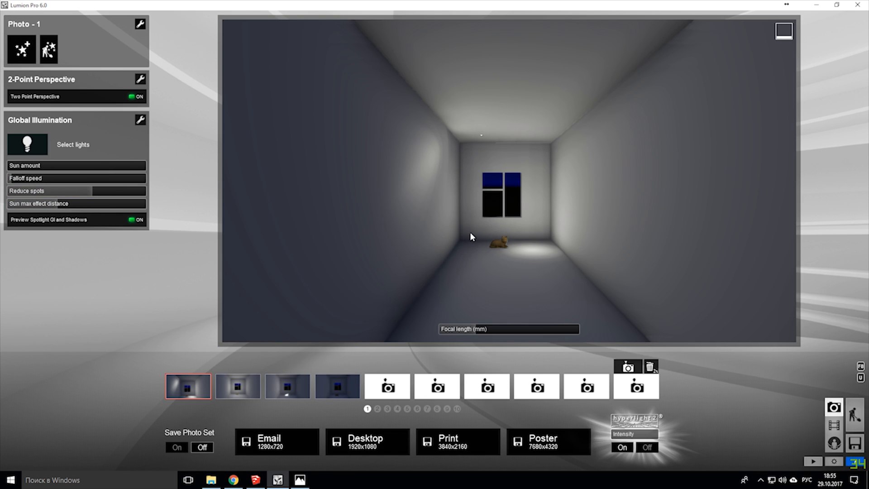
Switch Preview Spotlight GI and Shadows off to compare, then back on
left_click(136, 219)
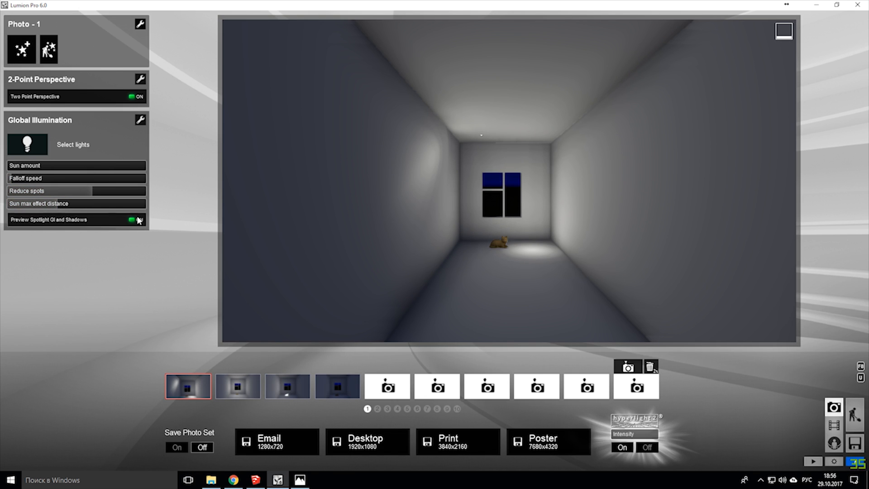
left_click(137, 220)
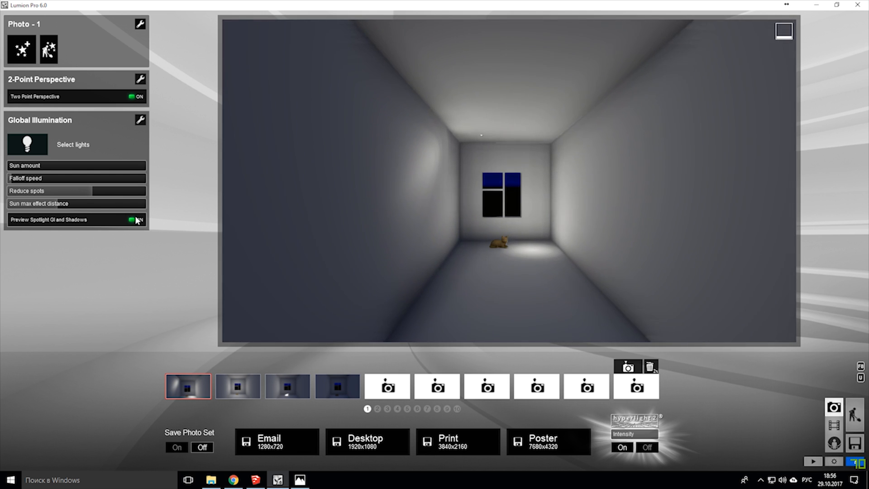
left_click(136, 220)
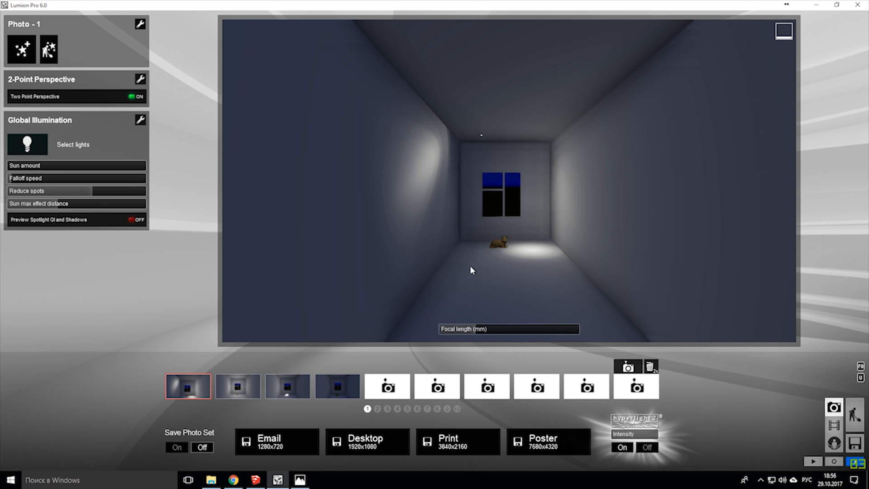
mouse_move(519, 256)
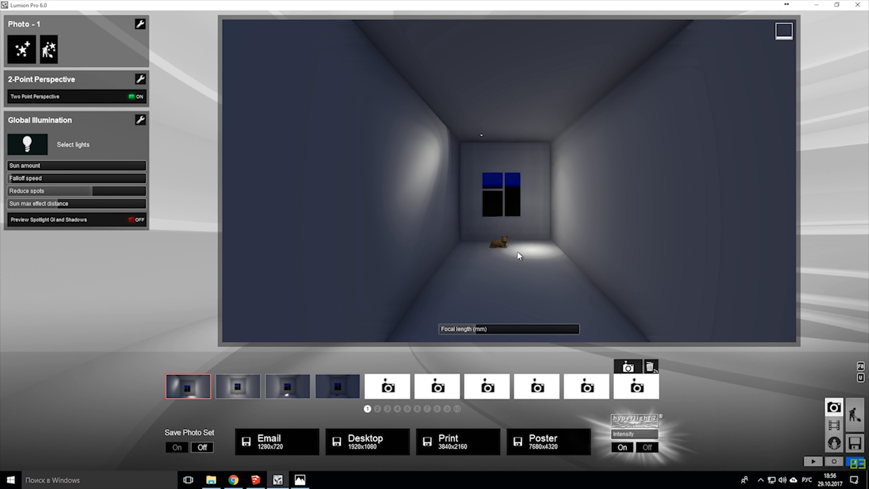
mouse_move(557, 286)
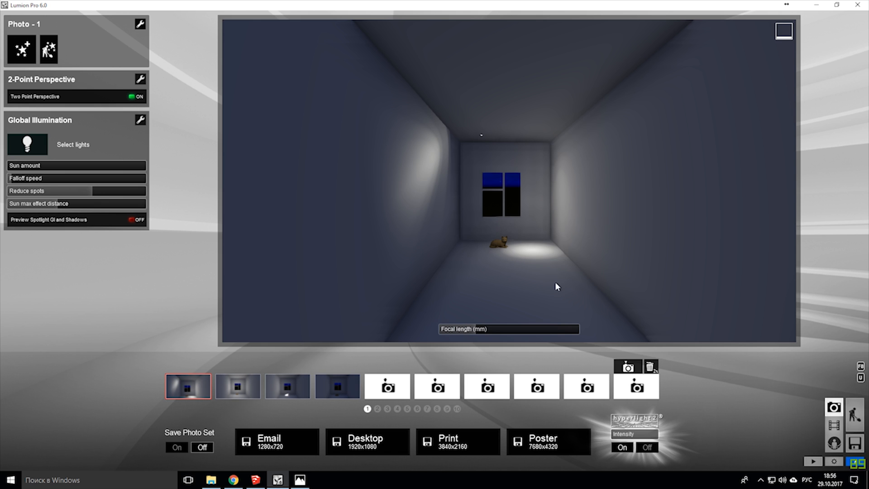
mouse_move(485, 256)
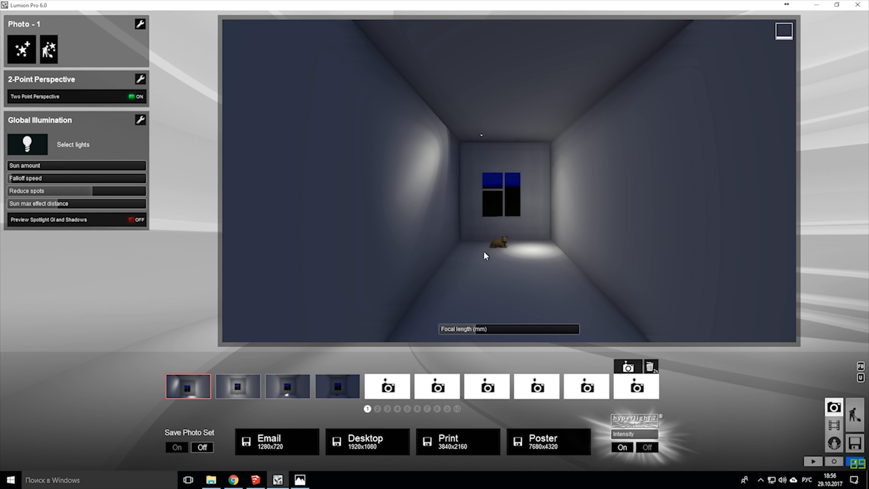
mouse_move(461, 245)
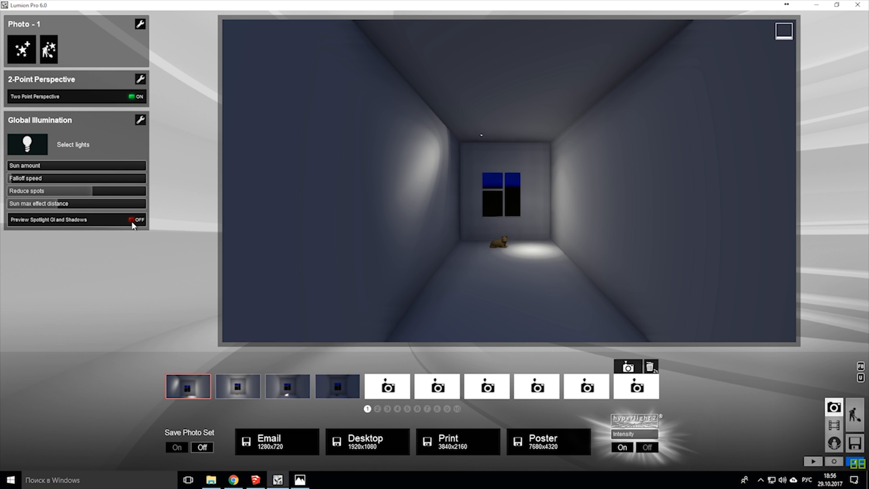
left_click(137, 219)
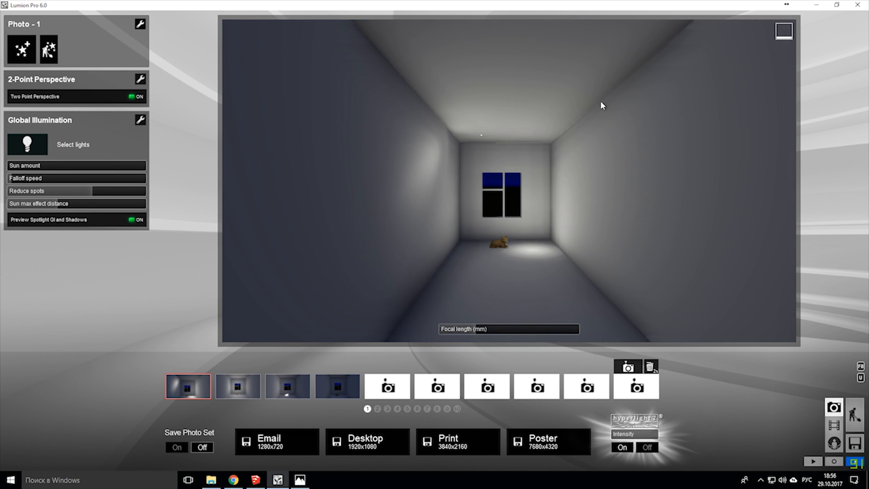
mouse_move(590, 300)
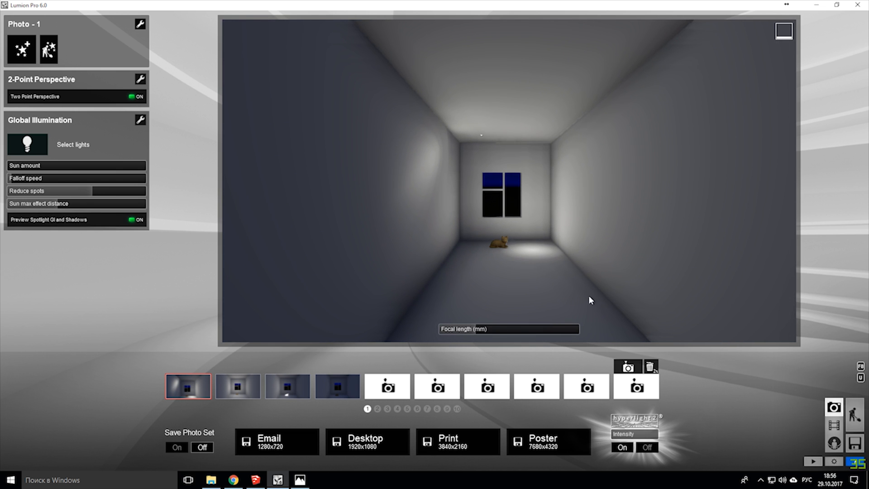
mouse_move(464, 164)
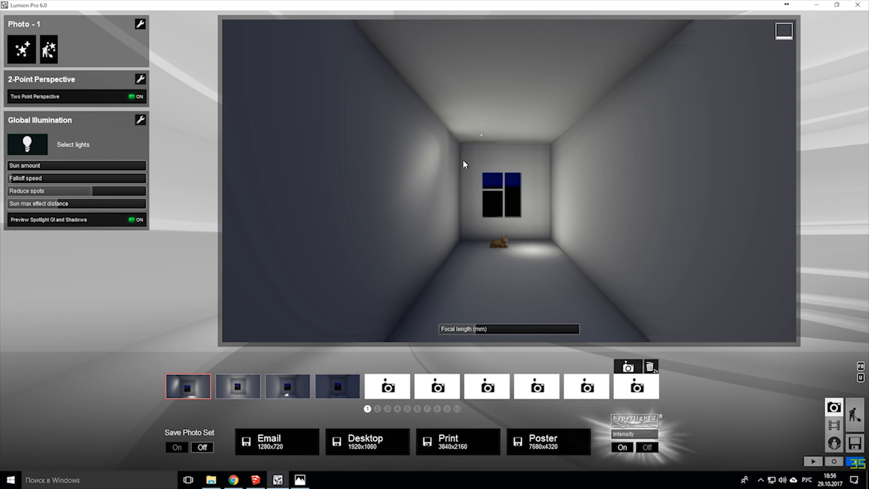
mouse_move(474, 289)
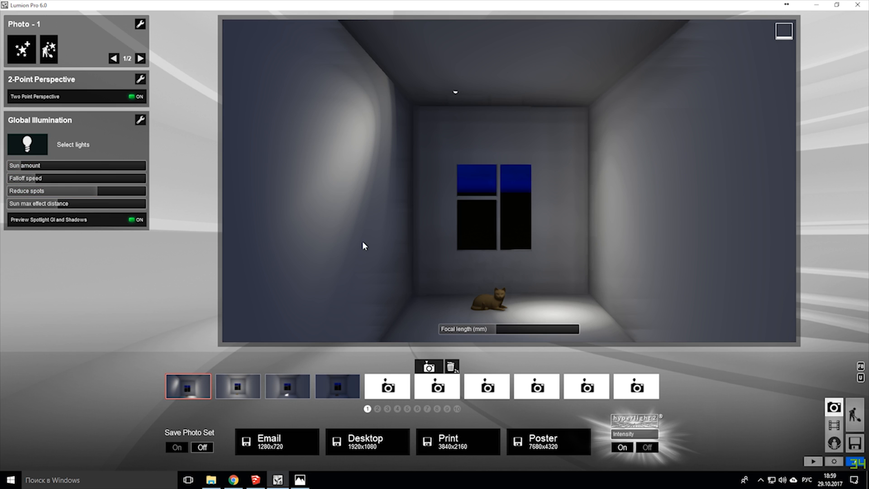
mouse_move(238, 386)
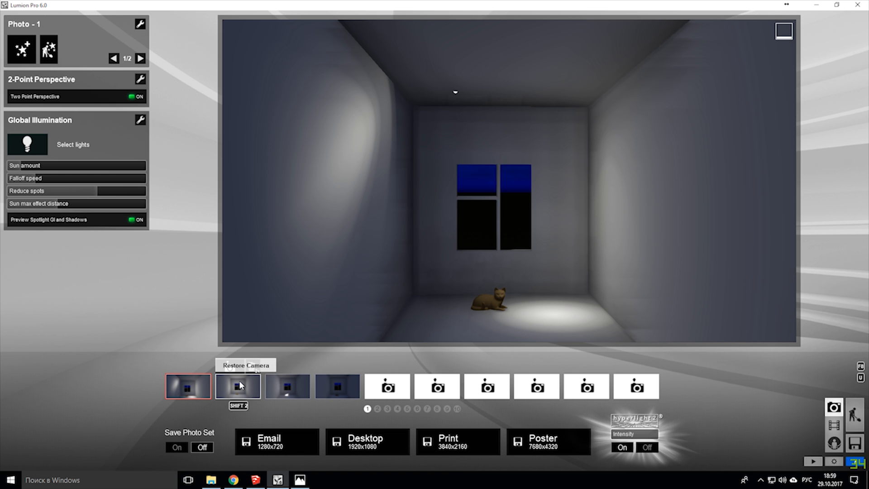
mouse_move(252, 387)
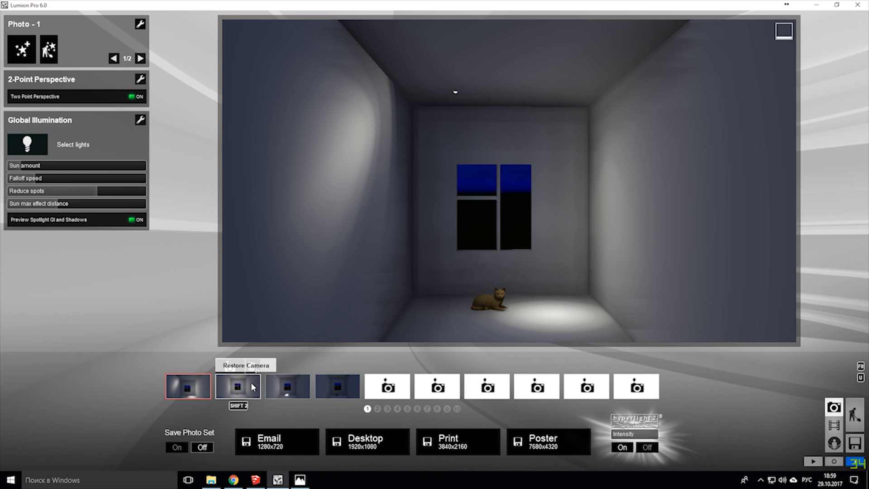
Restore the camera view saved in photo shot 2
left_click(237, 386)
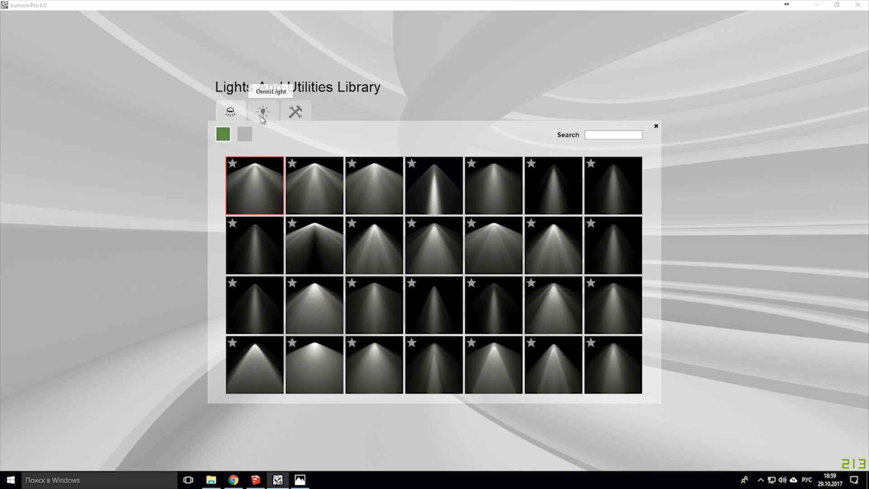
Show the Omni Light category with white, blue, green and red presets
left_click(262, 112)
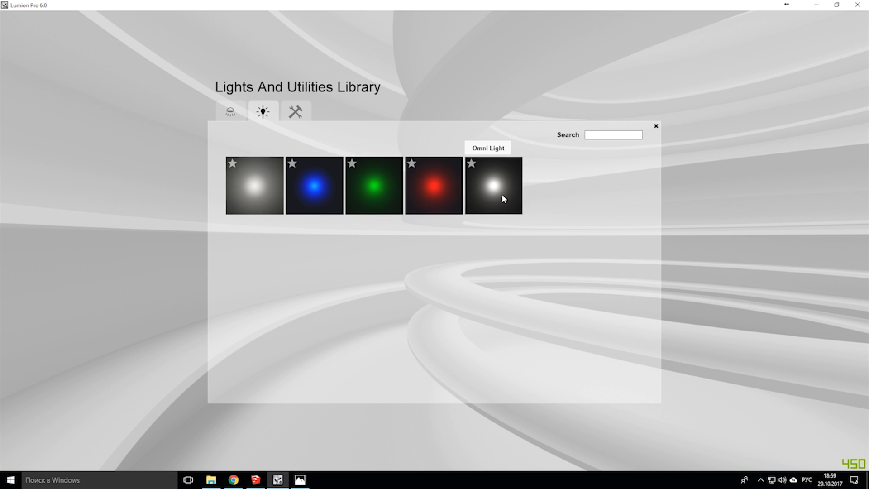
mouse_move(436, 185)
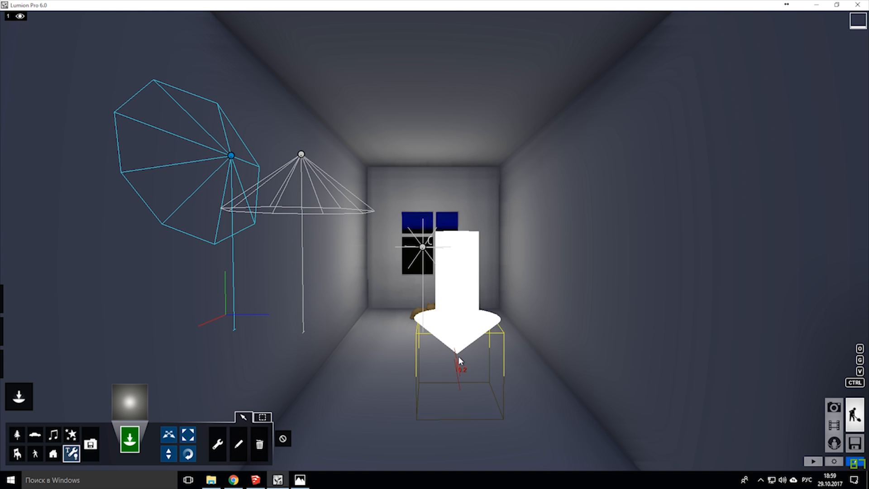
mouse_move(232, 445)
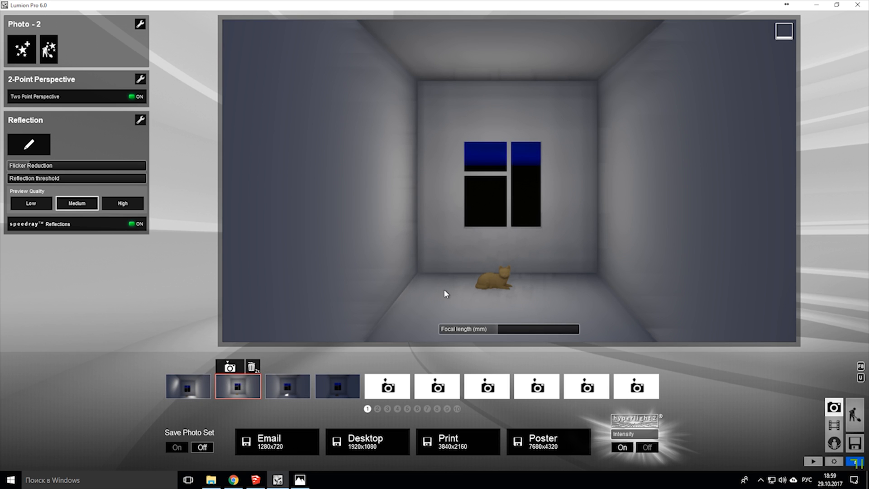
mouse_move(394, 284)
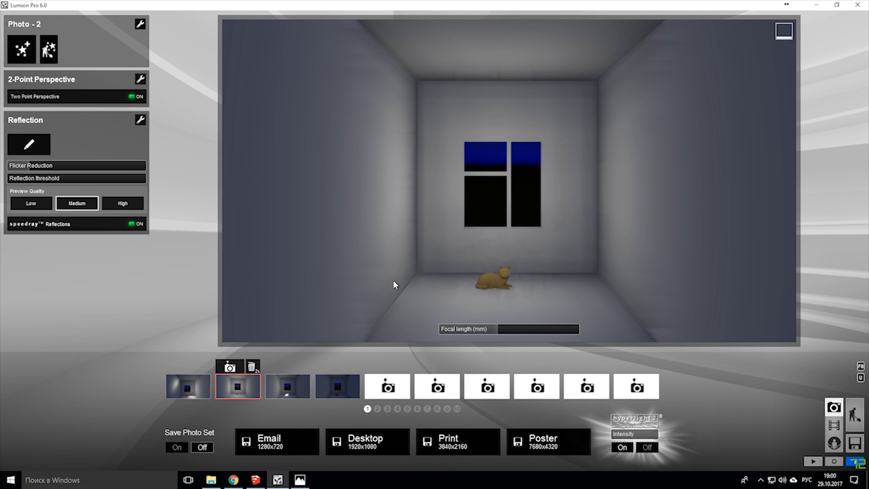
mouse_move(372, 170)
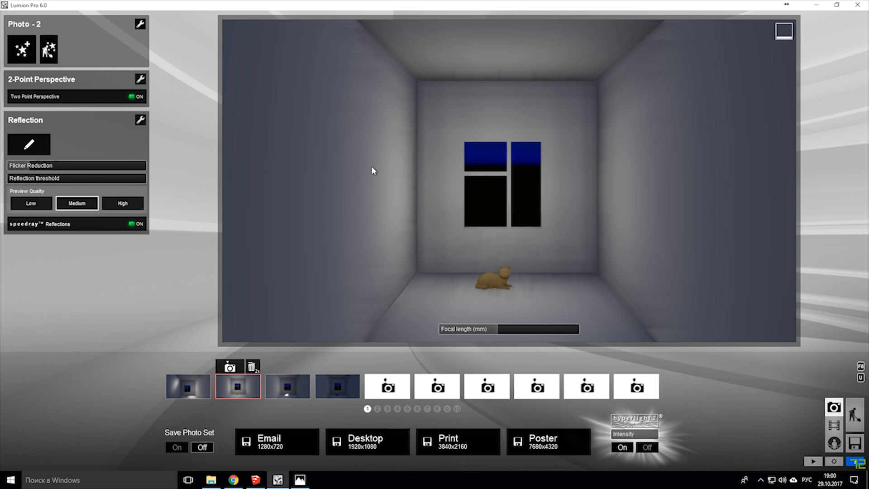
mouse_move(417, 159)
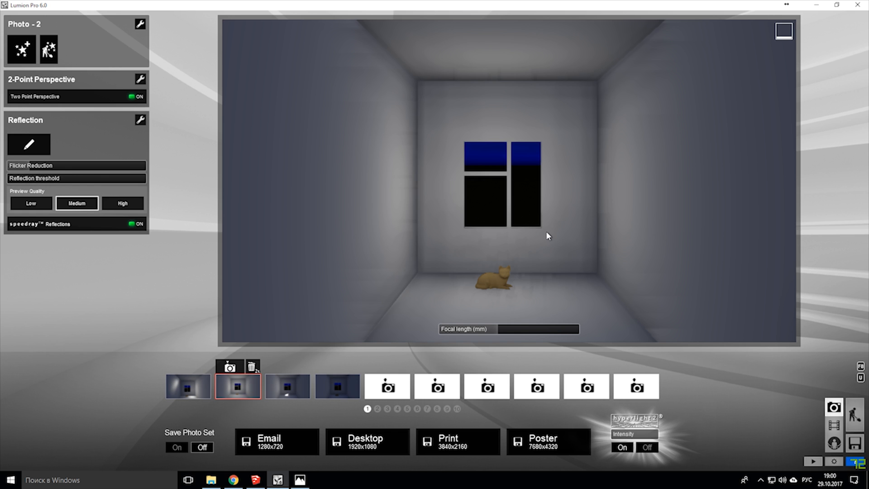
mouse_move(532, 237)
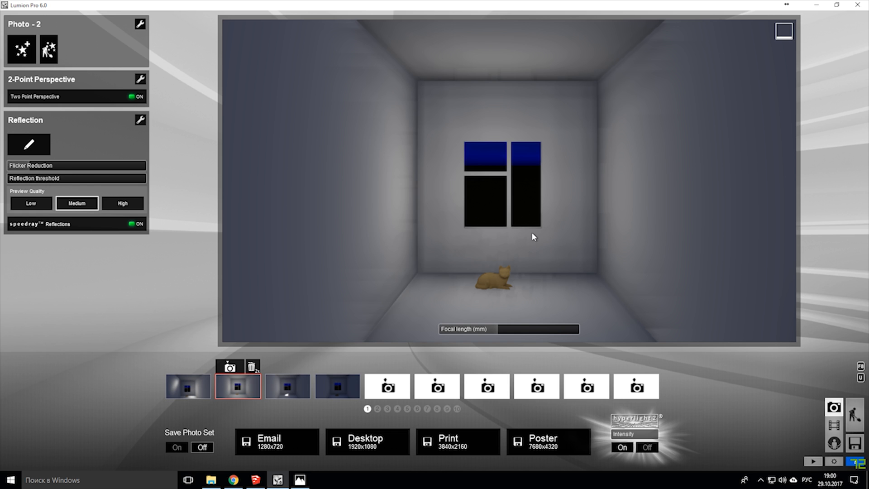
mouse_move(521, 238)
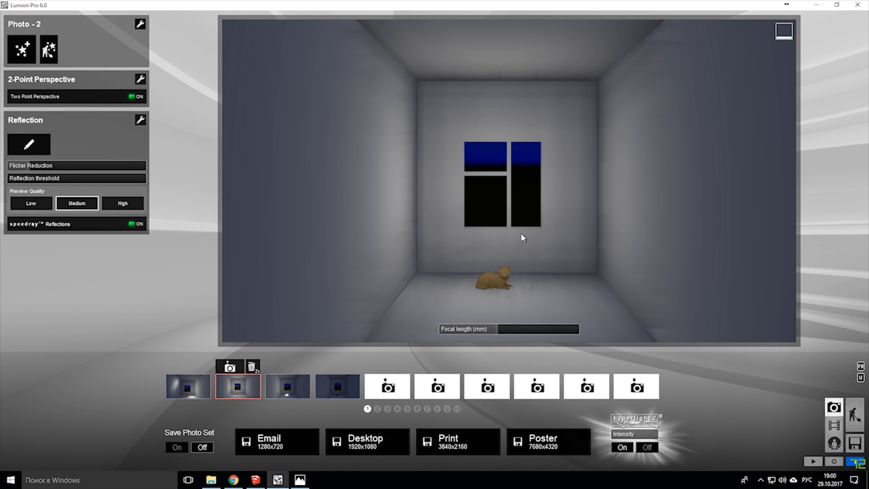
mouse_move(511, 202)
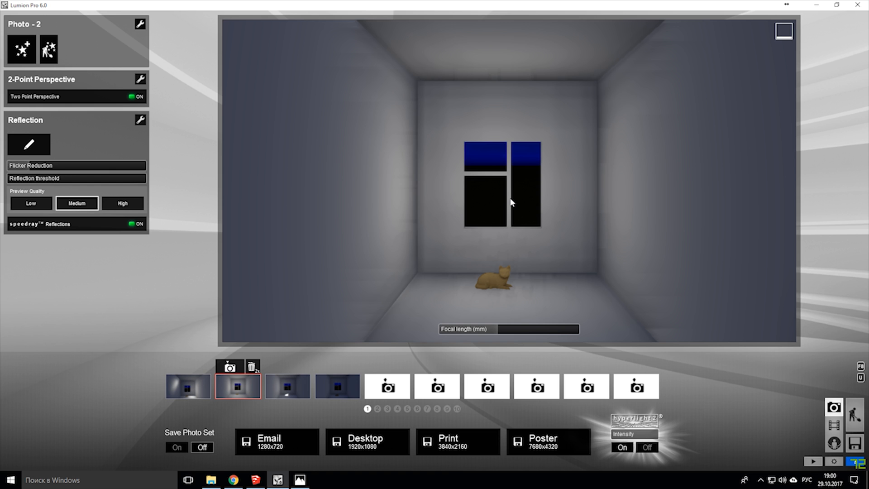
mouse_move(520, 221)
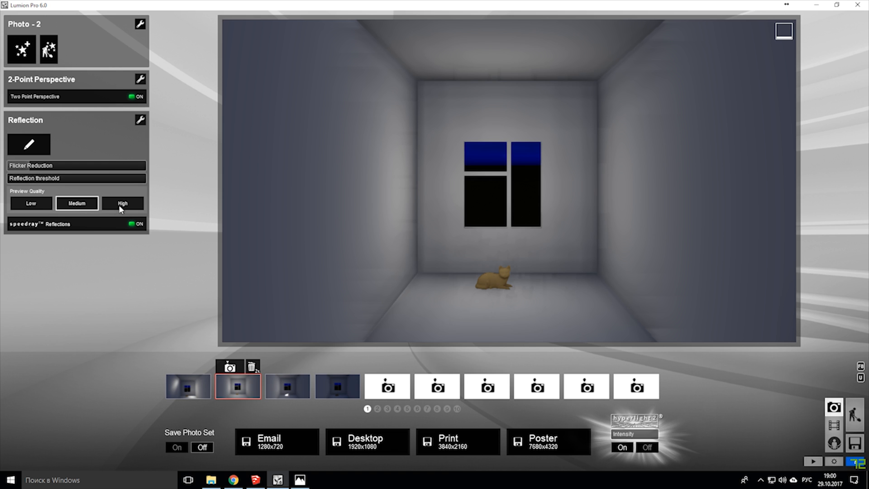
Set Photo 2's reflection preview quality to High, close the render preview, and select Photo 3
left_click(123, 202)
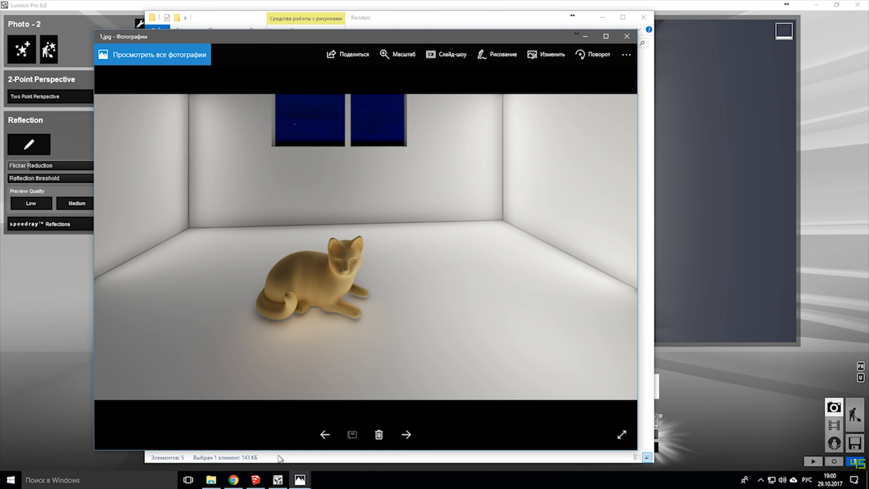
left_click(405, 434)
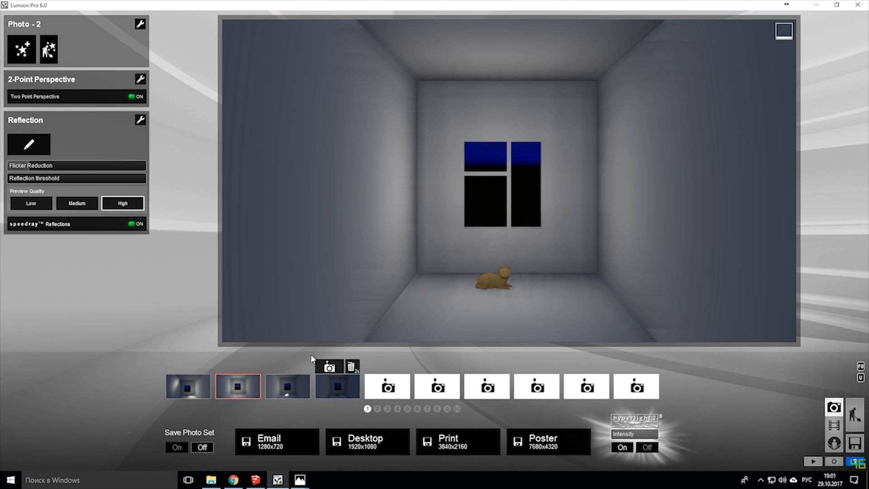
left_click(286, 386)
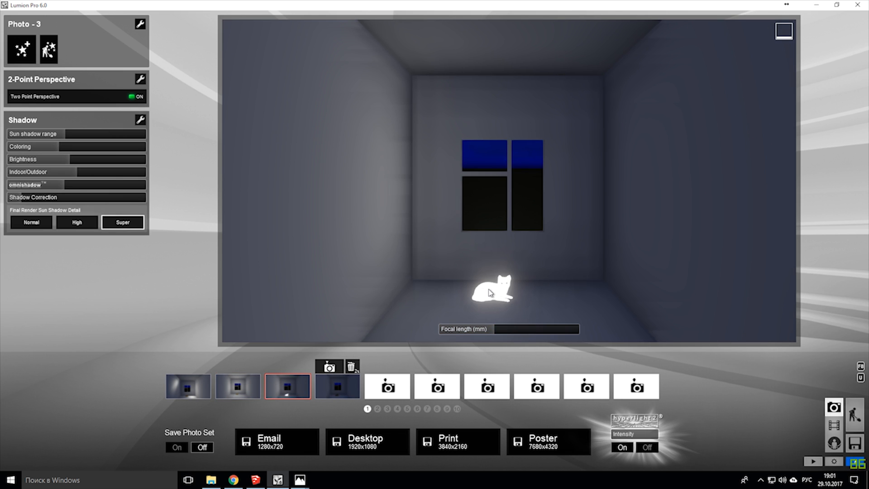
mouse_move(503, 297)
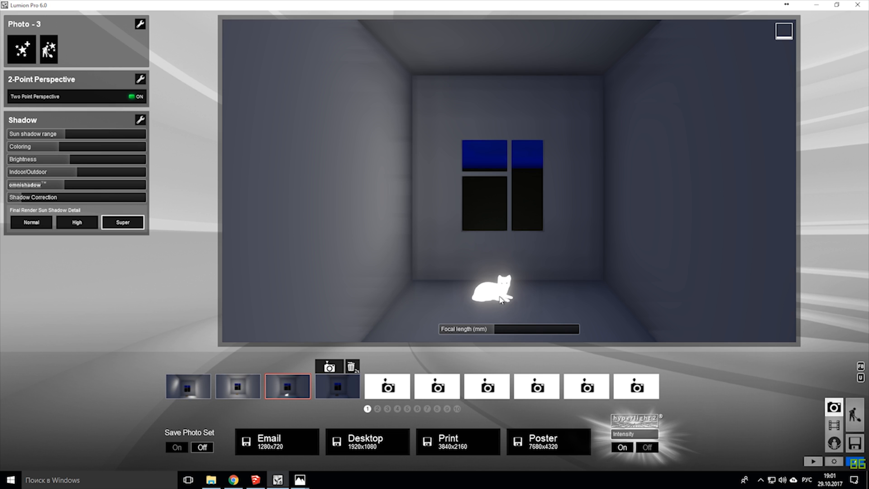
mouse_move(503, 285)
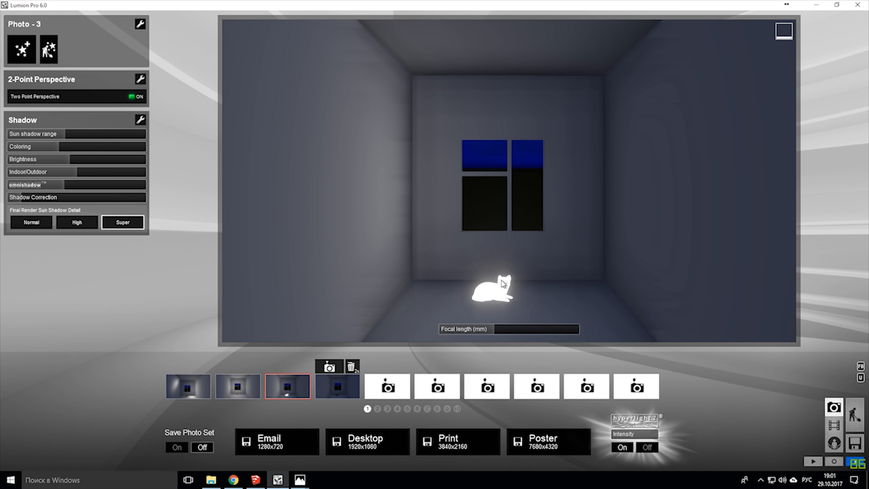
mouse_move(237, 386)
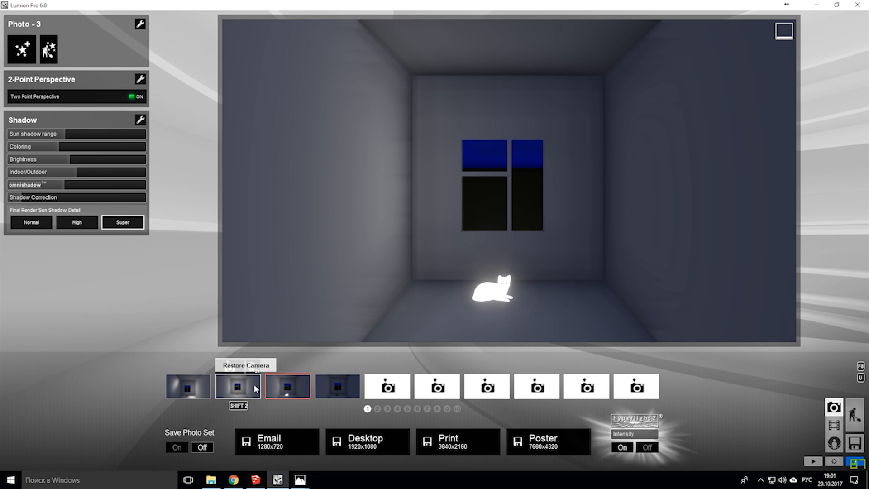
Compare Photo 3 against Photo 2's camera, then pick the cat's material for editing
left_click(237, 386)
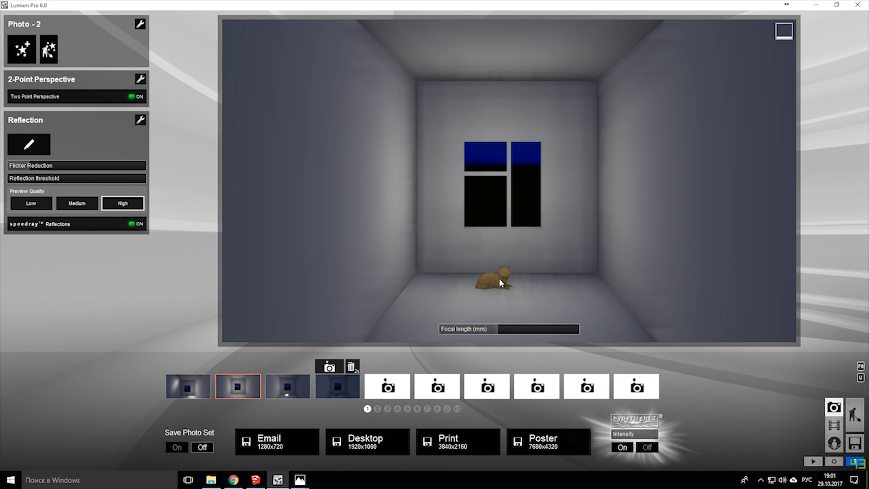
mouse_move(482, 292)
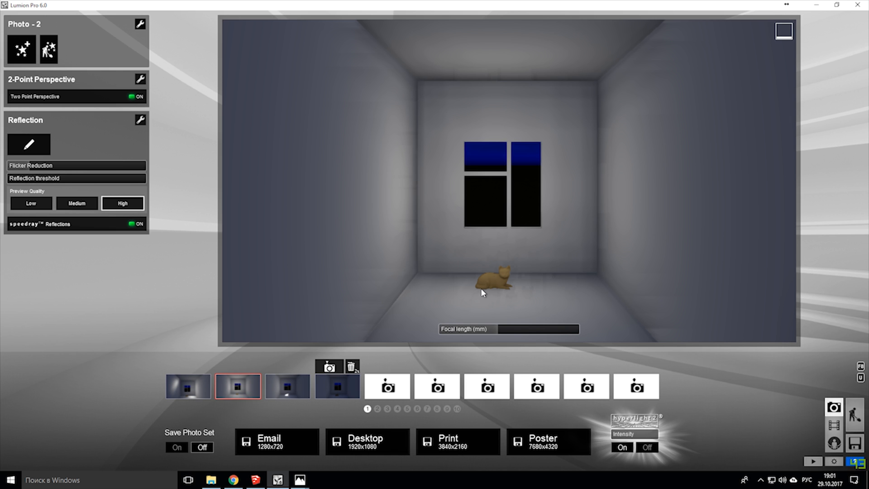
mouse_move(472, 305)
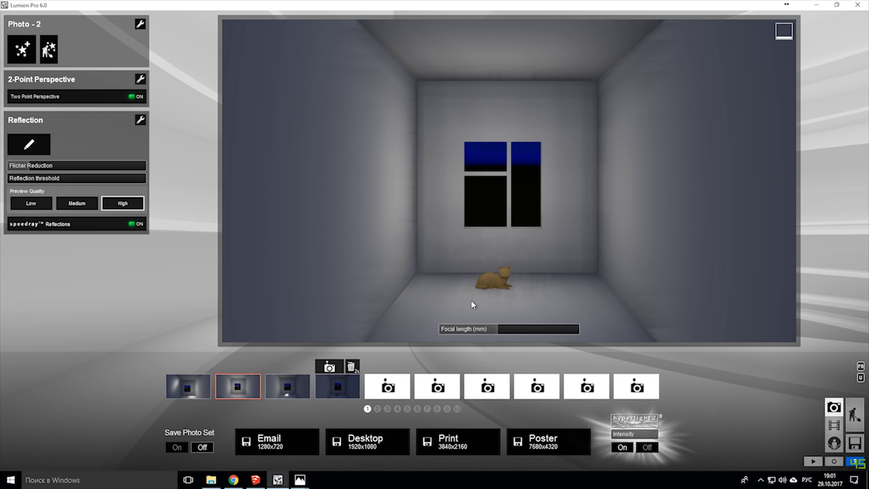
left_click(287, 386)
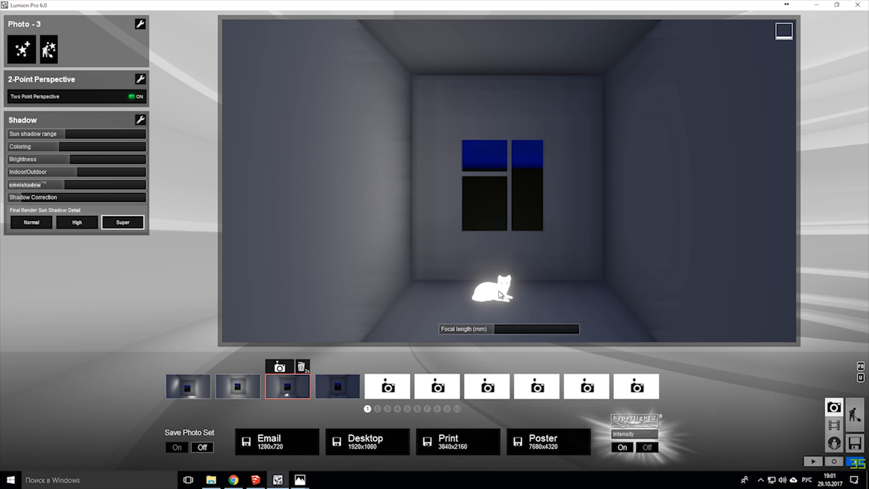
mouse_move(498, 288)
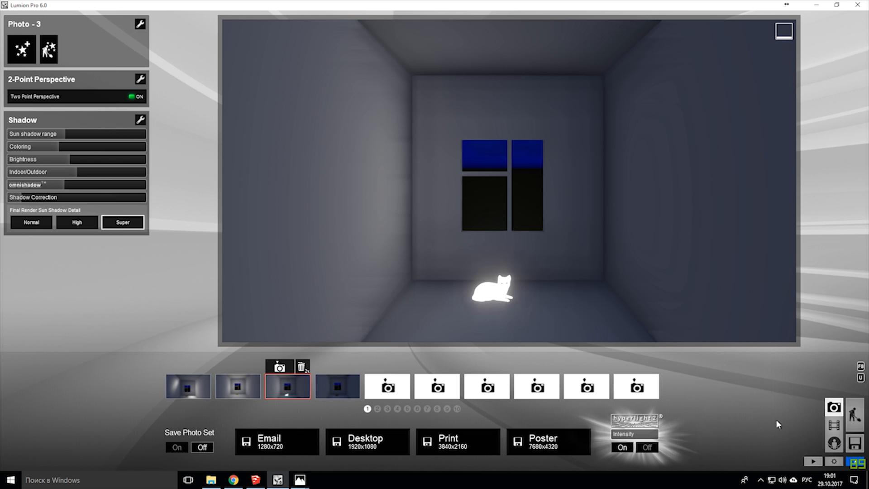
mouse_move(855, 415)
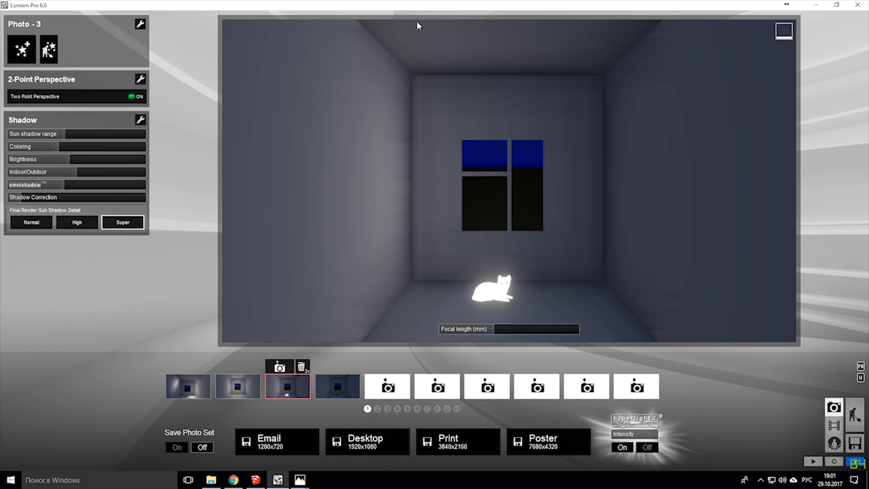
mouse_move(583, 34)
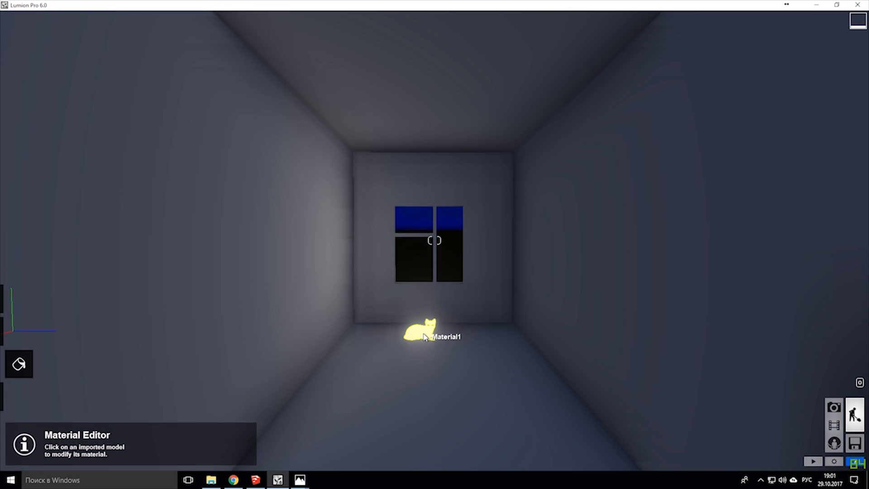
left_click(427, 330)
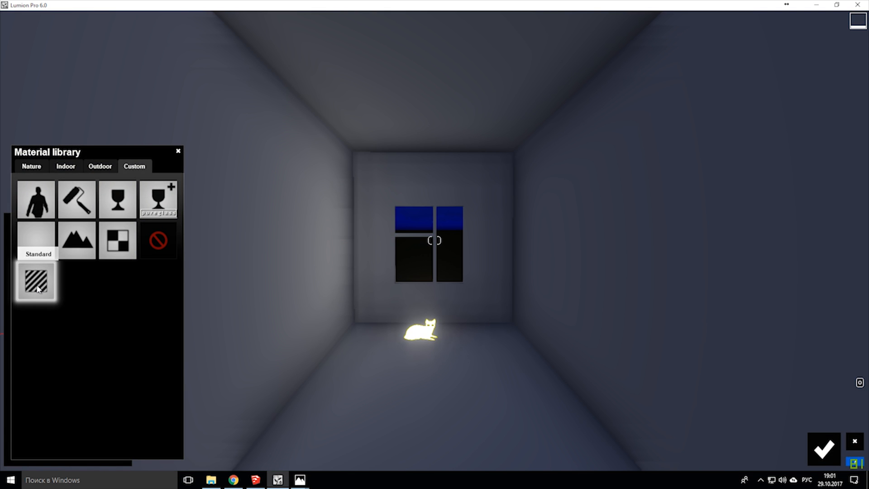
Give the cat a Custom Standard material with Emissive 0.5 and confirm it
left_click(36, 282)
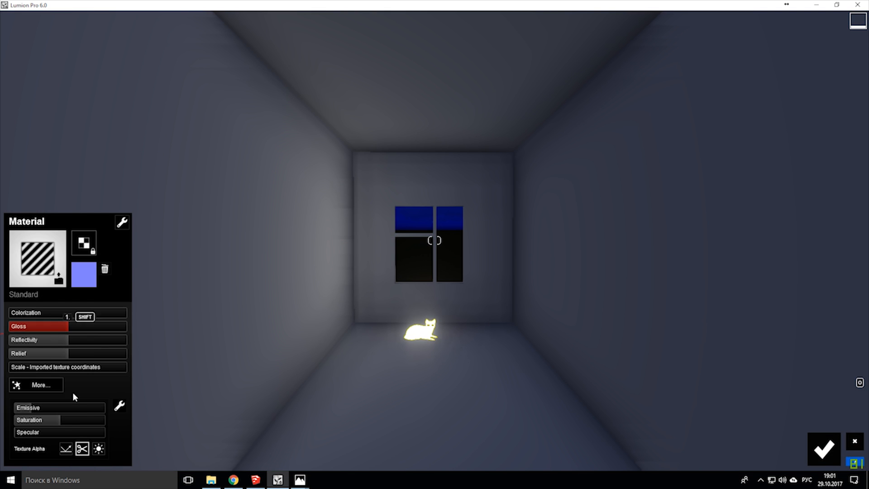
left_click(41, 385)
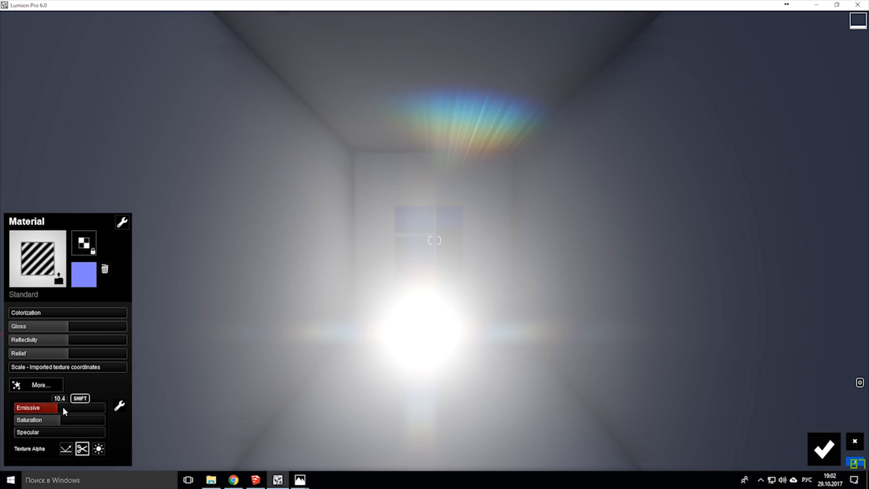
left_click_drag(62, 410, 54, 410)
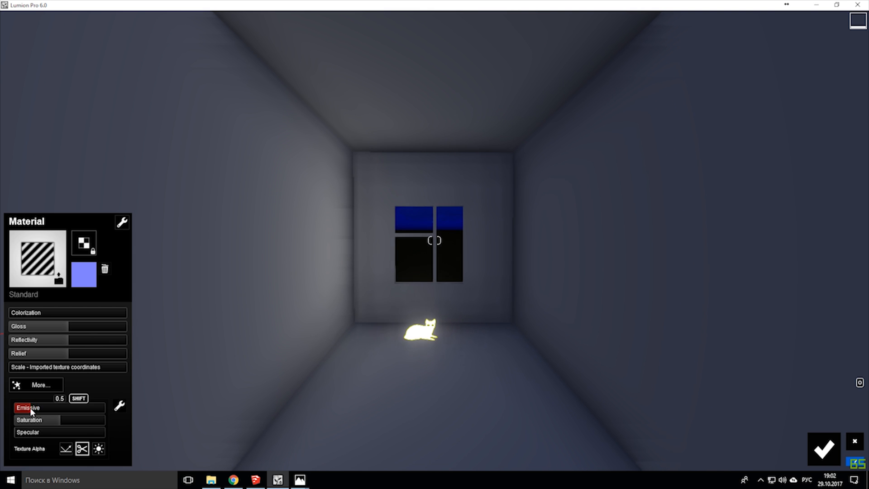
mouse_move(65, 449)
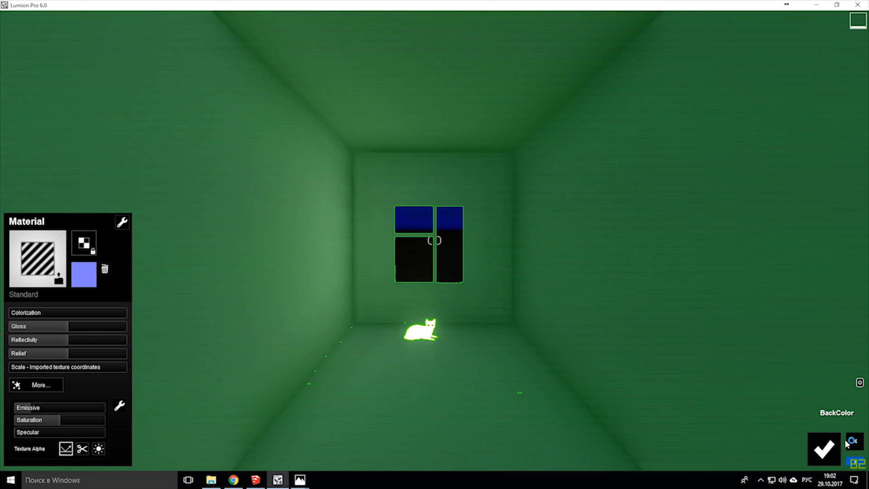
left_click(824, 449)
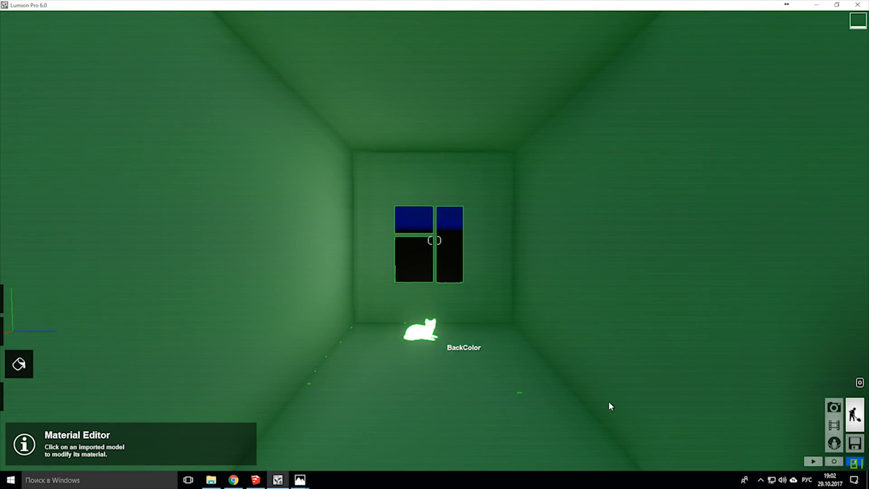
left_click(833, 408)
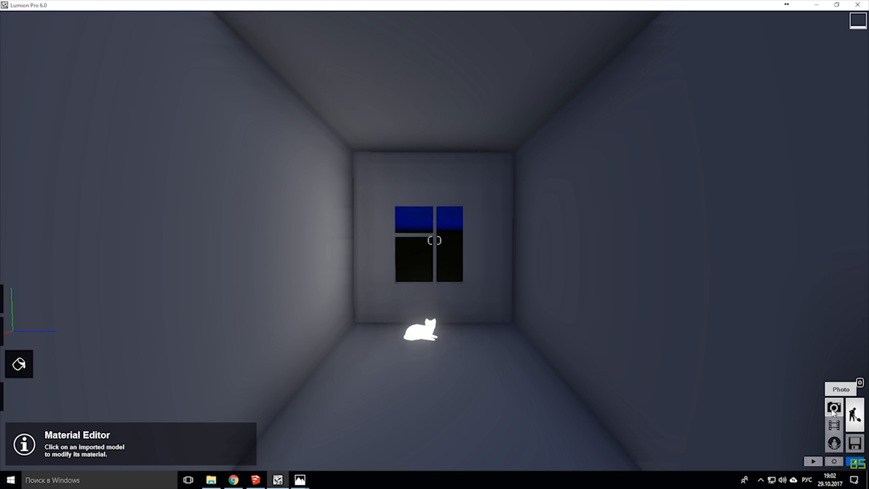
Return to Photo mode to continue taking shots
left_click(834, 409)
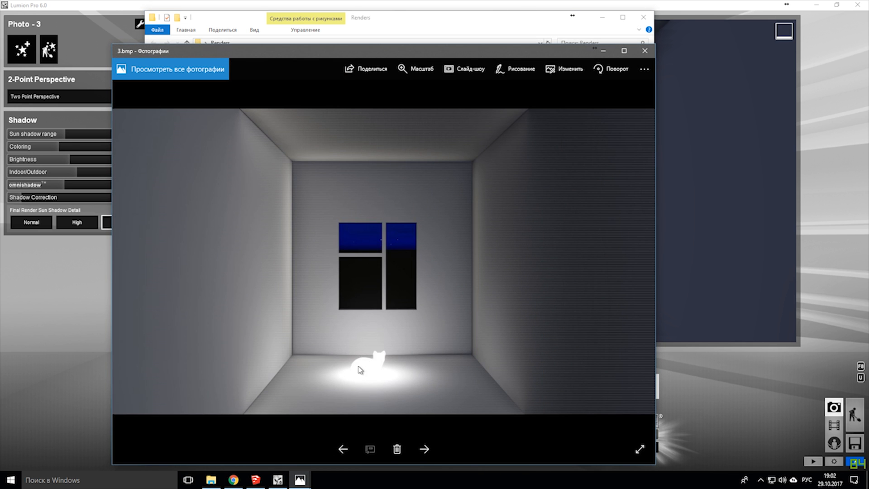
mouse_move(546, 294)
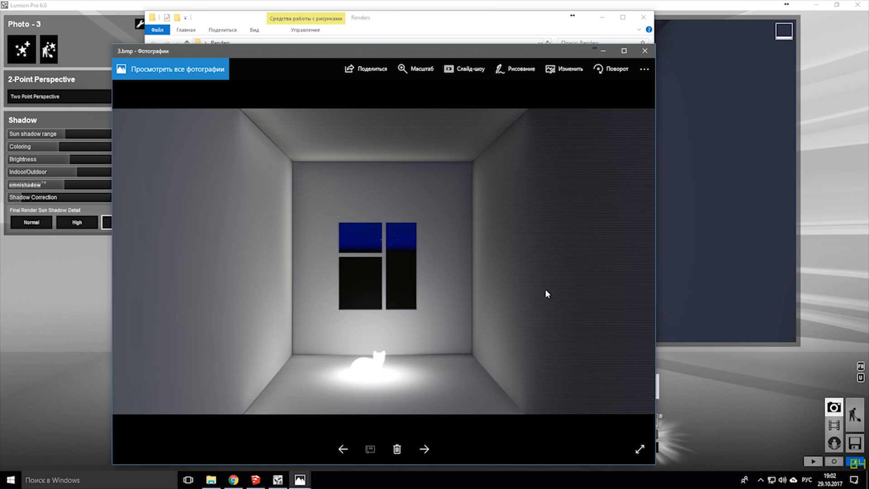
mouse_move(390, 370)
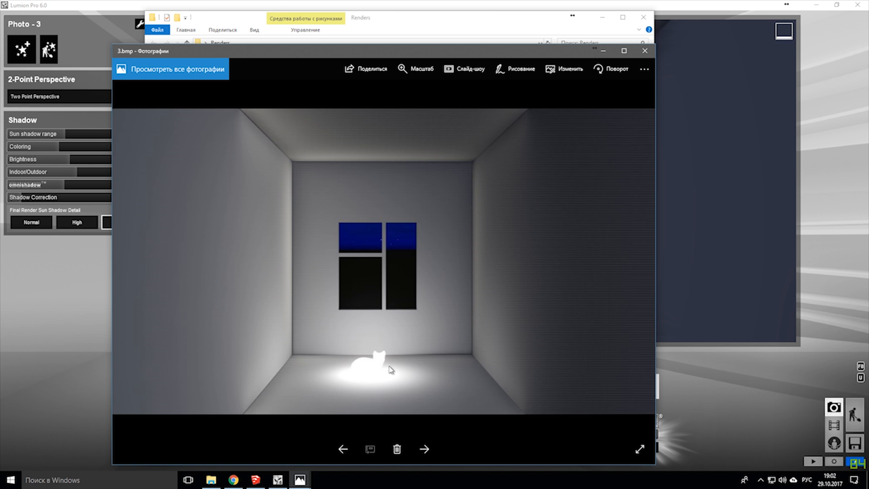
mouse_move(449, 229)
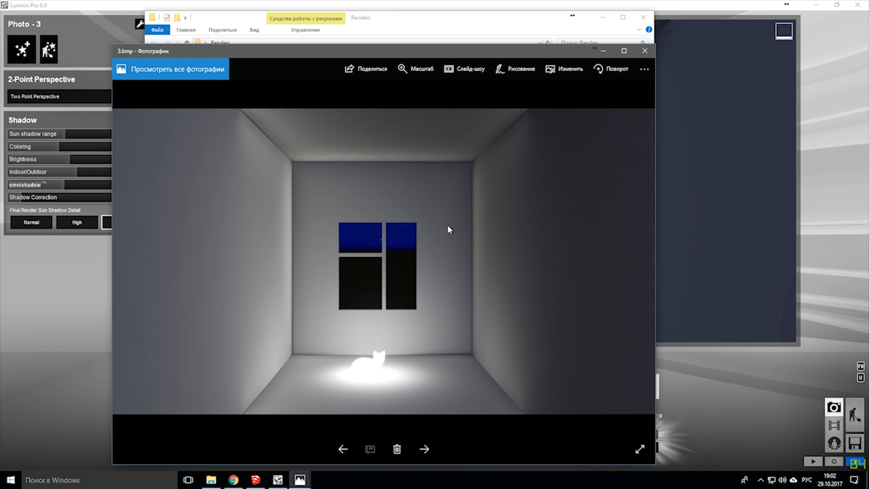
mouse_move(374, 176)
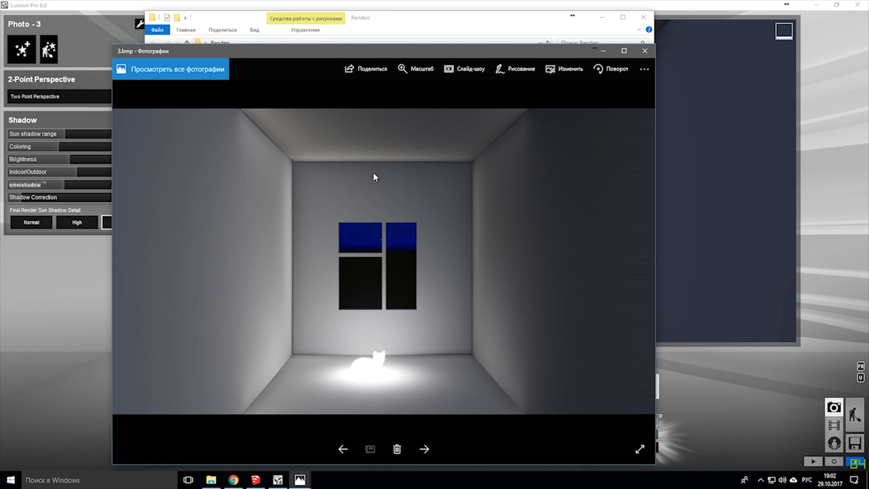
mouse_move(292, 346)
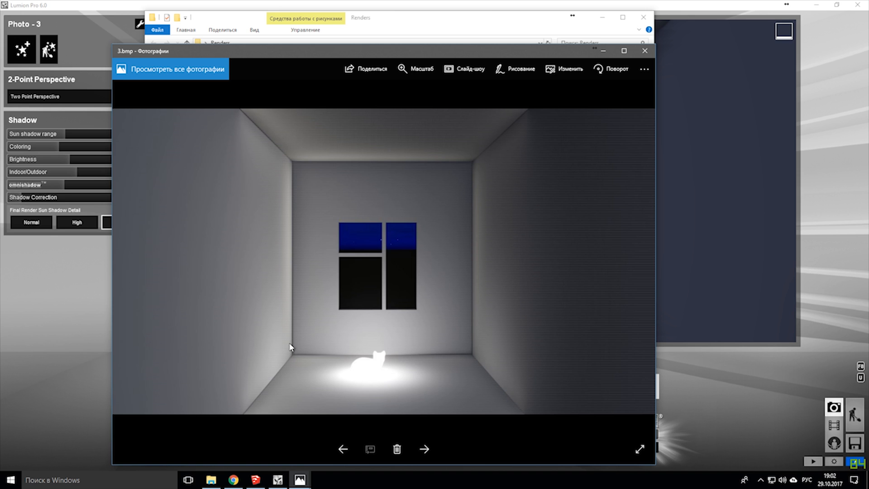
mouse_move(301, 168)
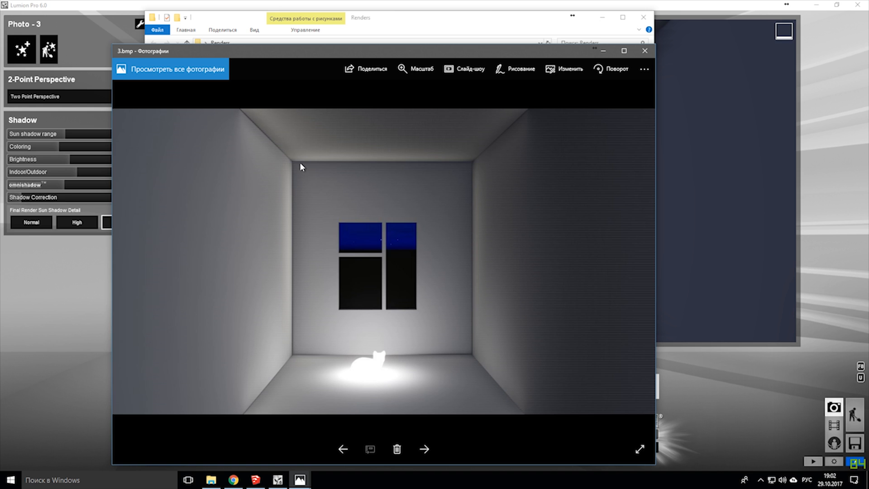
mouse_move(313, 376)
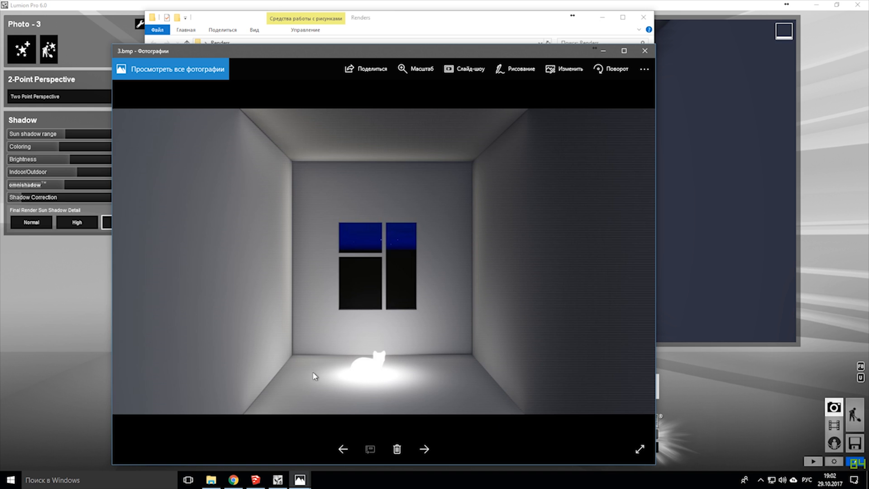
mouse_move(467, 338)
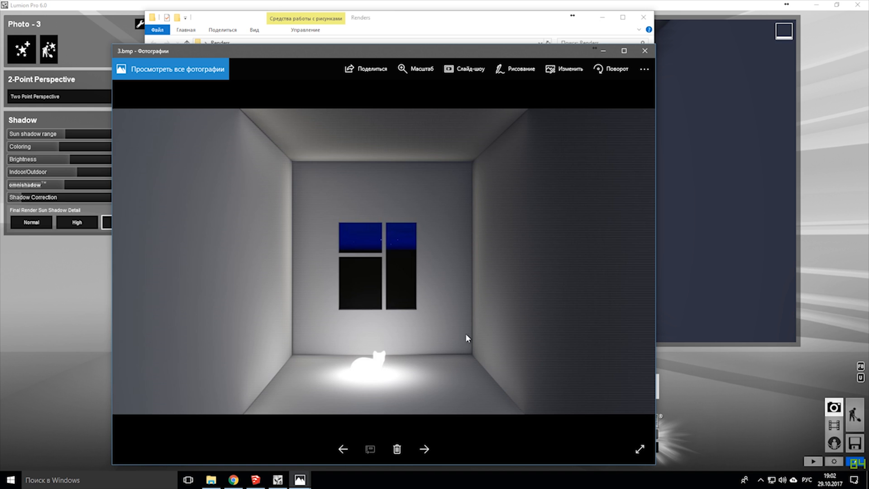
mouse_move(376, 330)
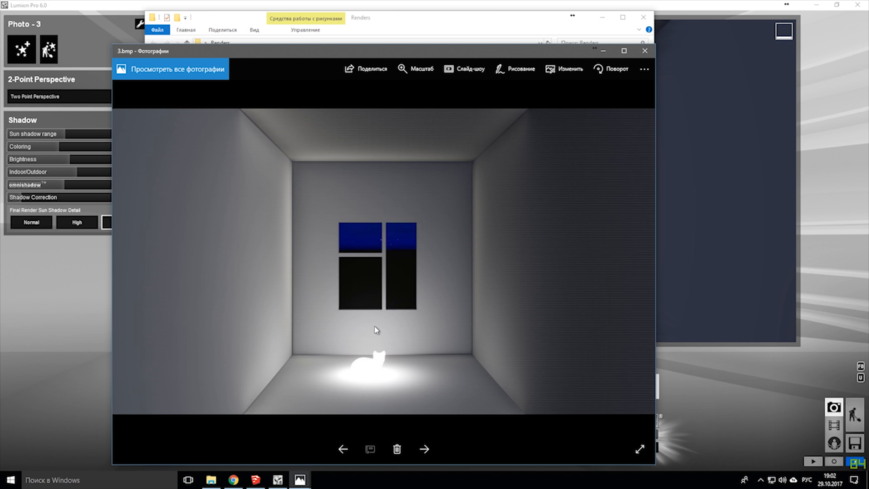
mouse_move(391, 338)
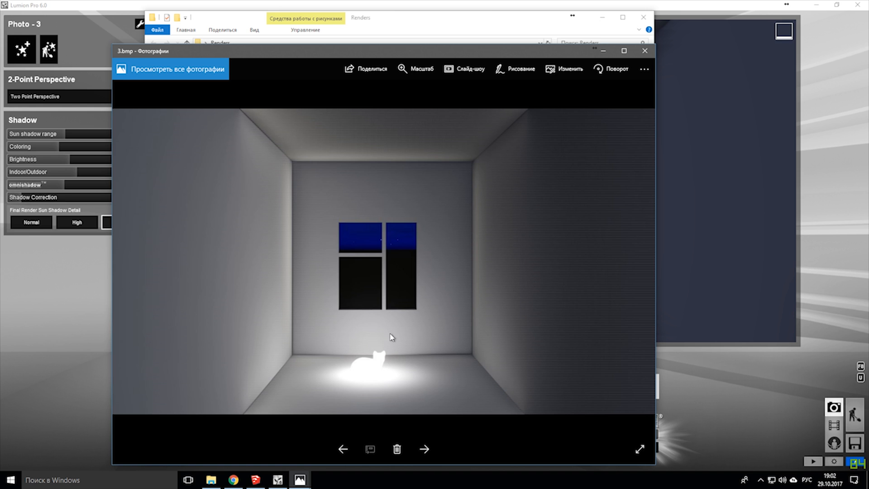
mouse_move(603, 50)
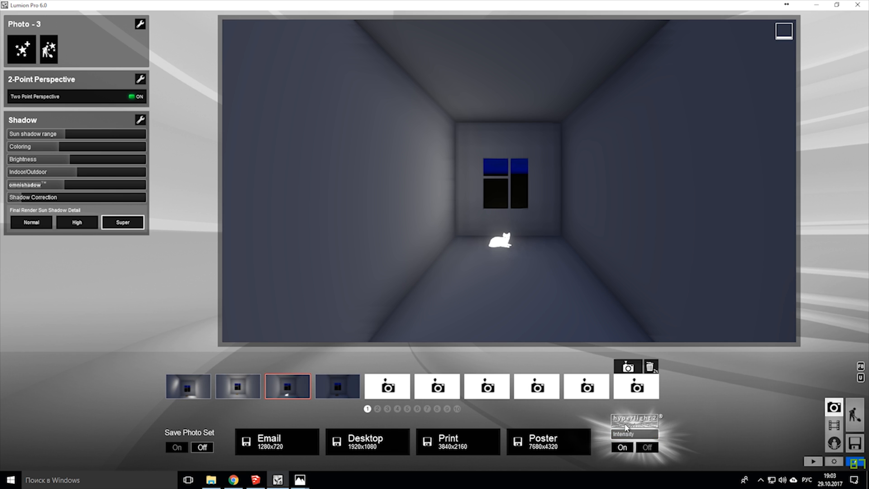
Close the Photos viewer and return to Lumion's Photo 3 preview
left_click(634, 433)
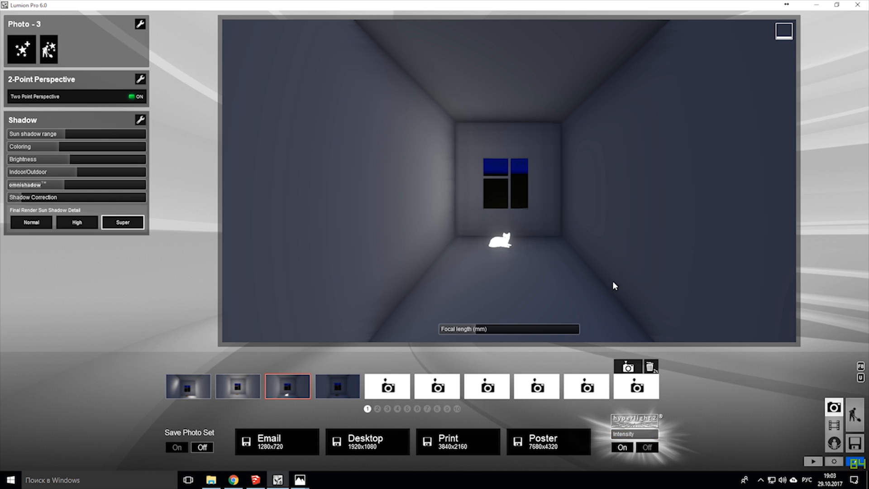
mouse_move(603, 242)
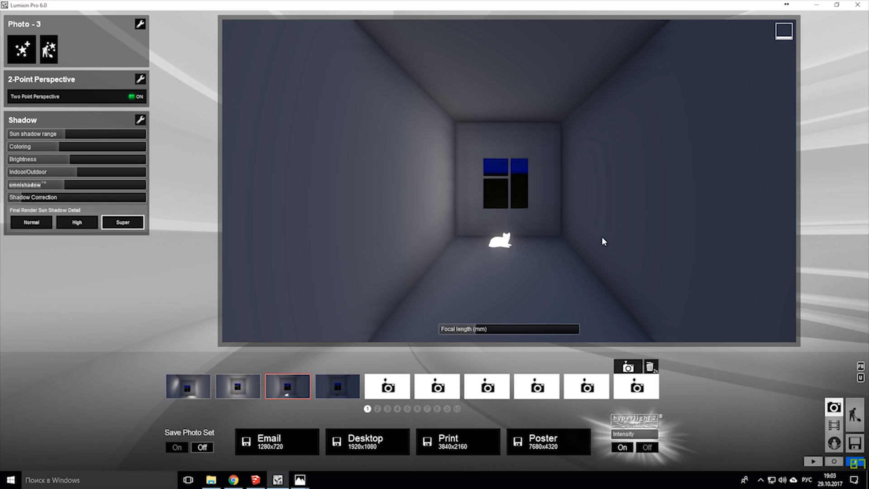
mouse_move(336, 386)
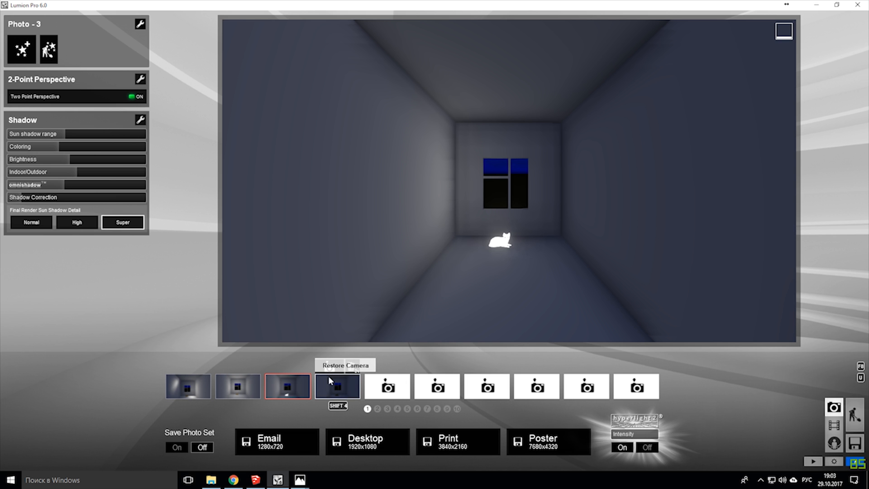
Restore the fourth saved camera shot of the sunlit room with the cat
left_click(336, 386)
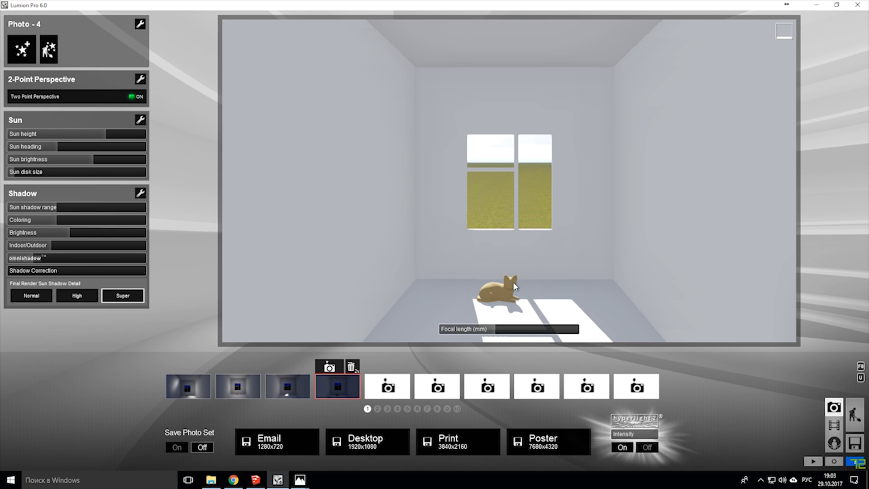
mouse_move(406, 272)
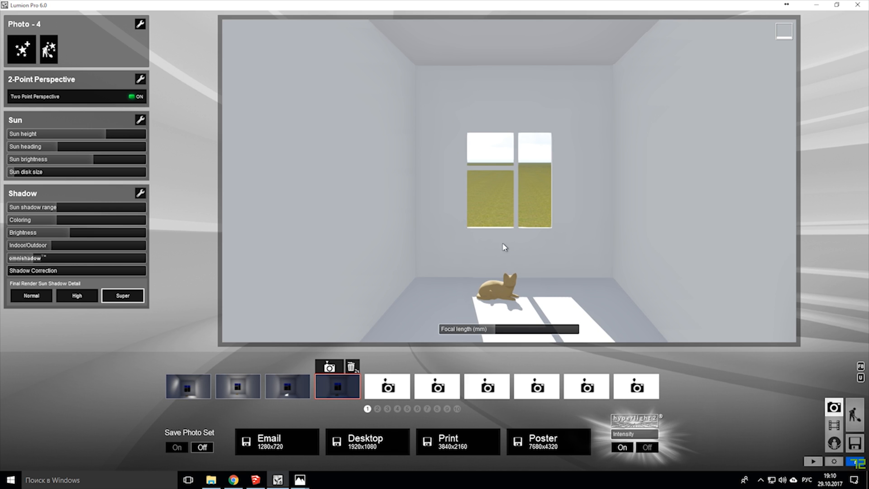
mouse_move(437, 148)
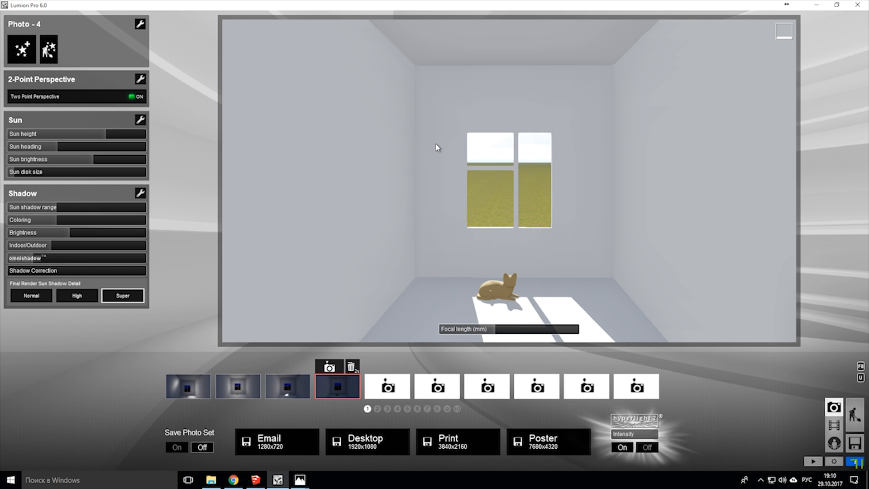
mouse_move(518, 175)
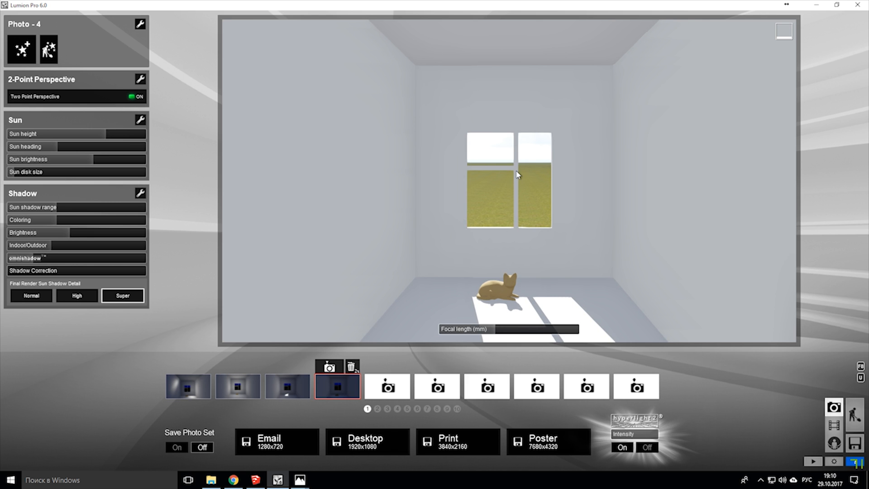
mouse_move(513, 215)
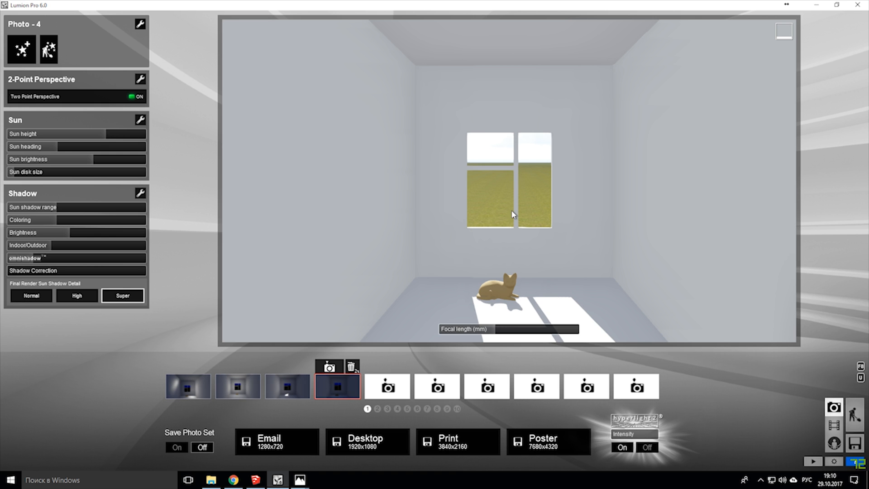
mouse_move(393, 299)
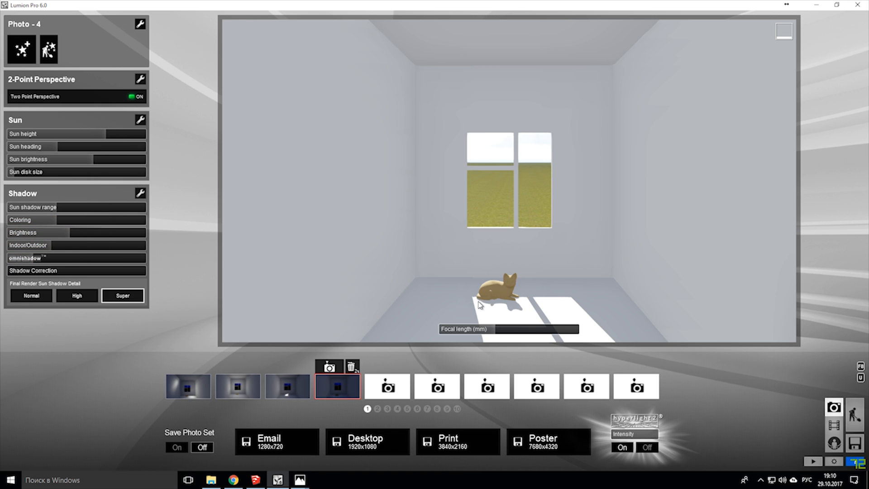
mouse_move(505, 314)
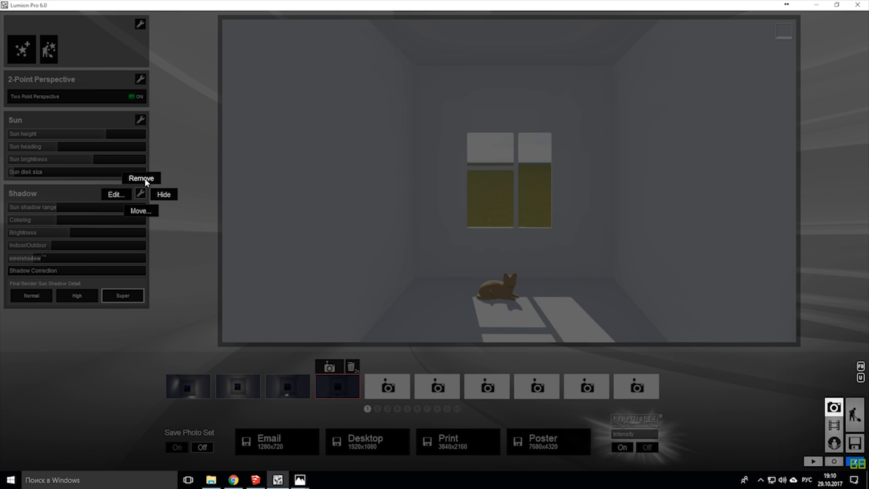
Remove Photo 4's Shadow effect and render the shot at Desktop 1920x1080
left_click(164, 194)
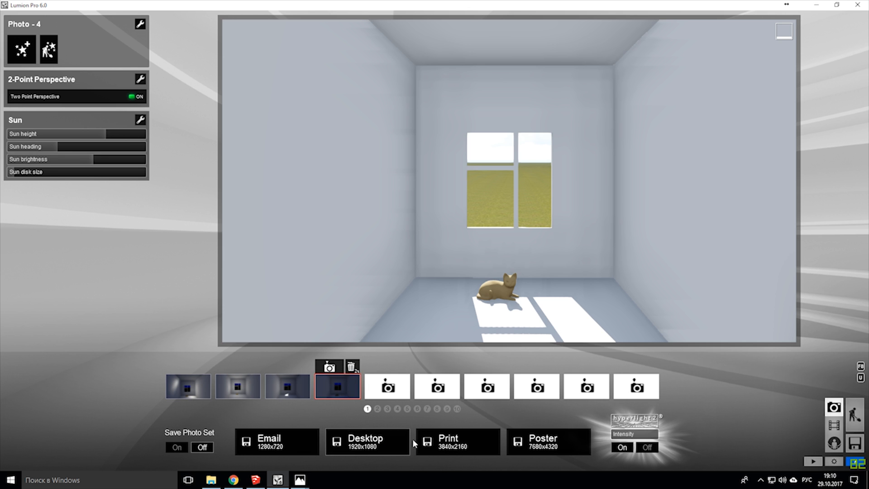
left_click(367, 442)
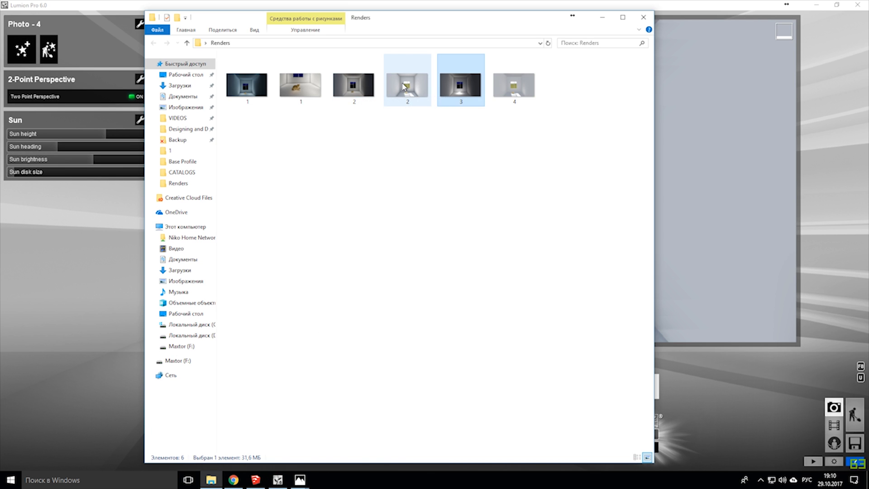
Open render 4.bmp from the Renders folder in Windows Photos
left_click(513, 84)
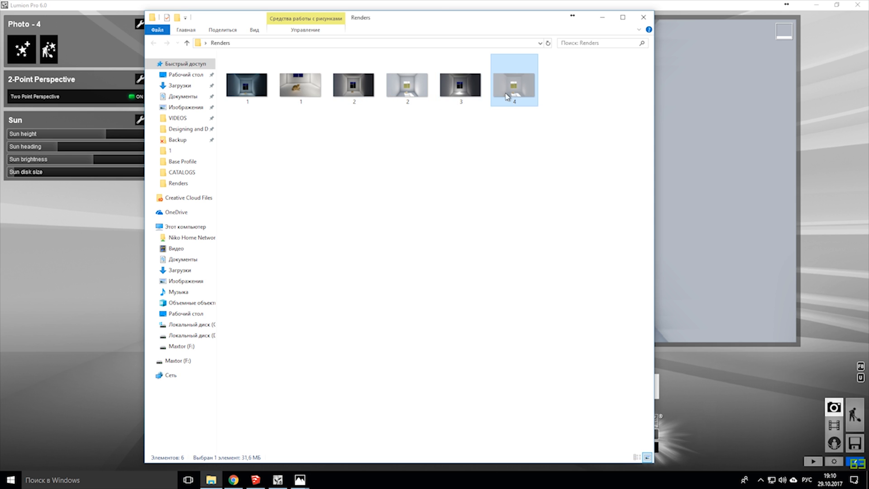
double_click(512, 85)
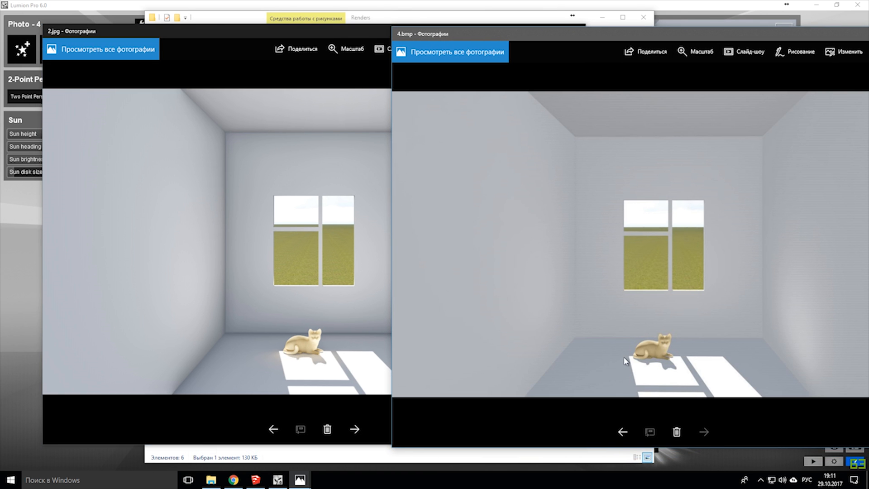
mouse_move(645, 365)
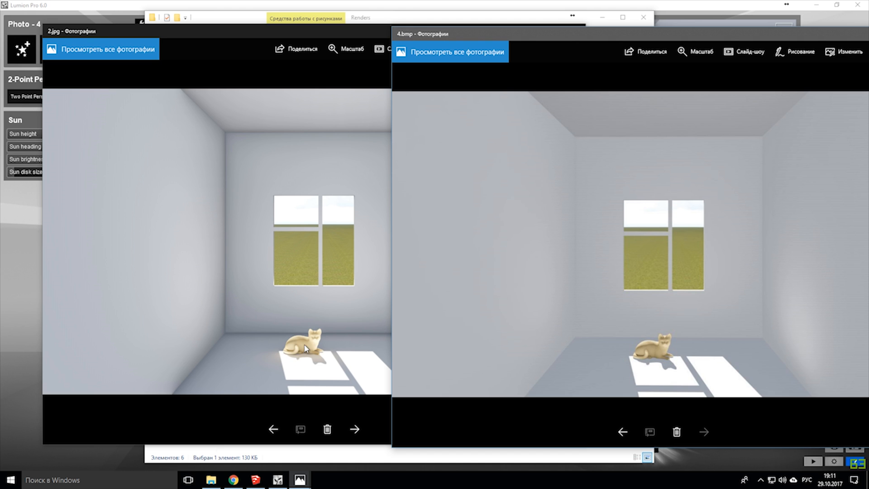
mouse_move(291, 342)
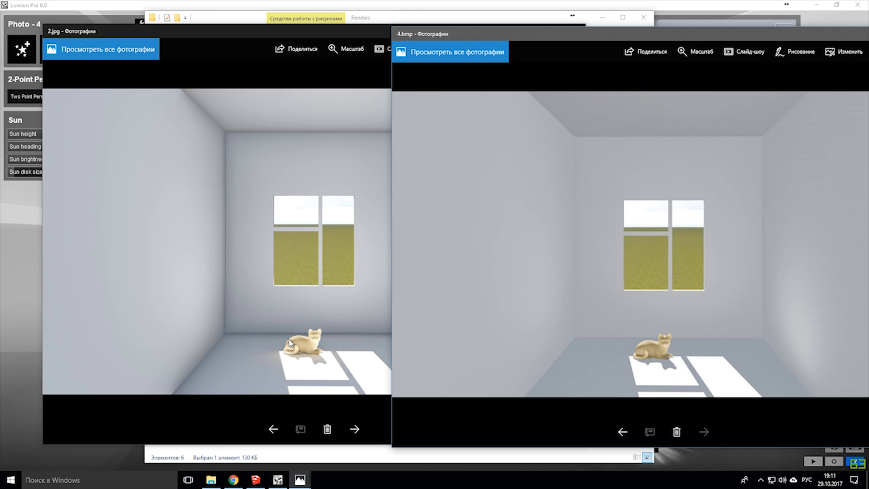
mouse_move(277, 355)
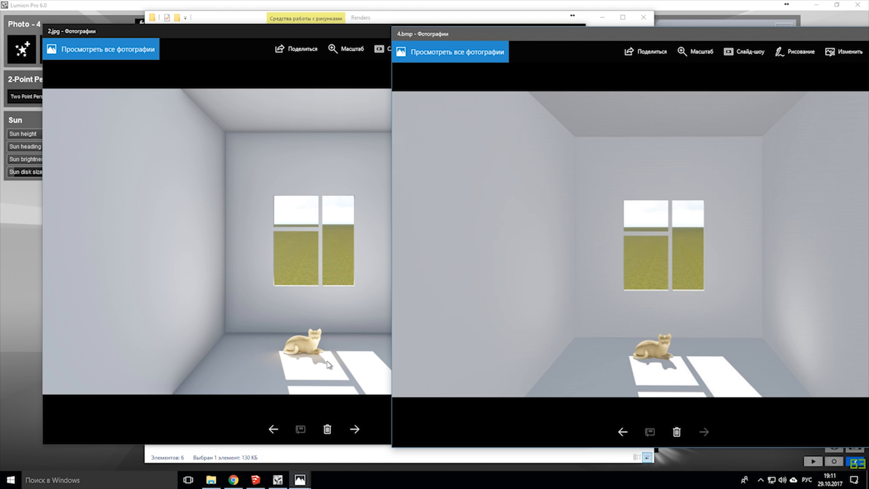
mouse_move(340, 359)
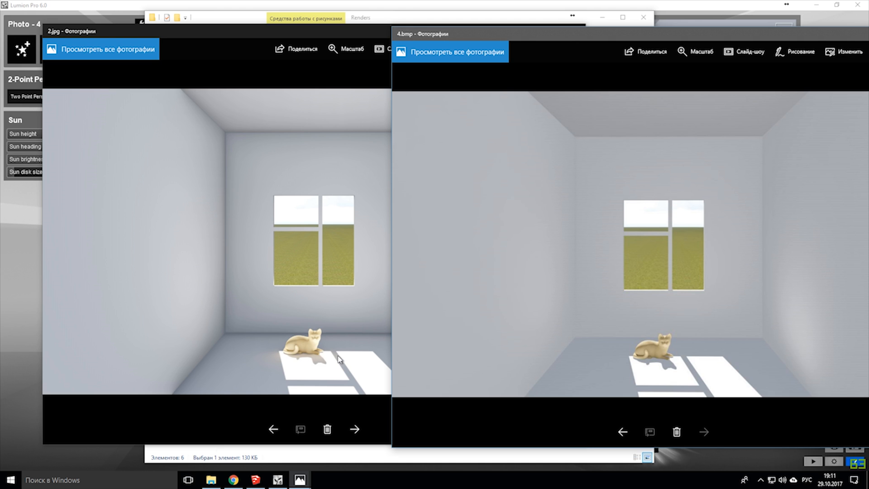
mouse_move(316, 346)
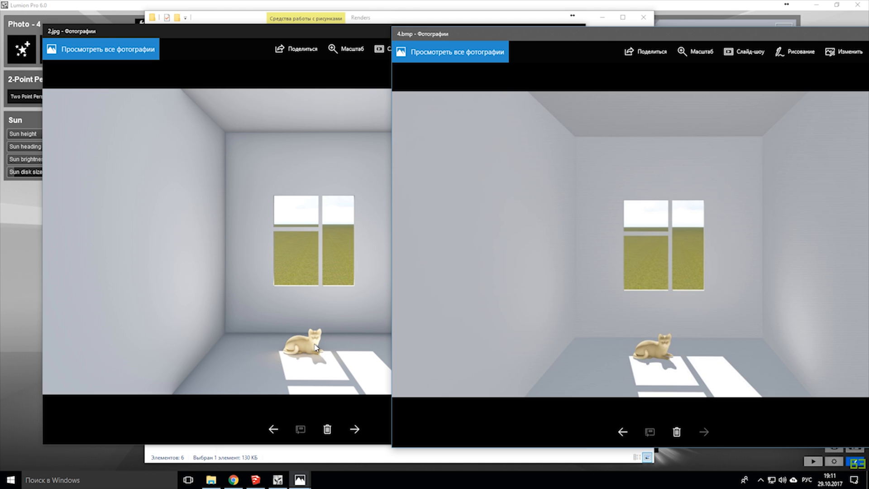
mouse_move(720, 345)
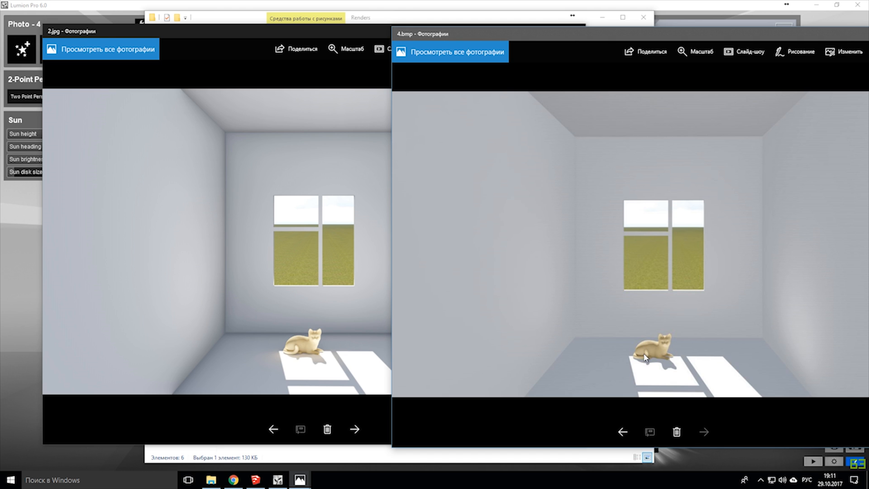
mouse_move(653, 349)
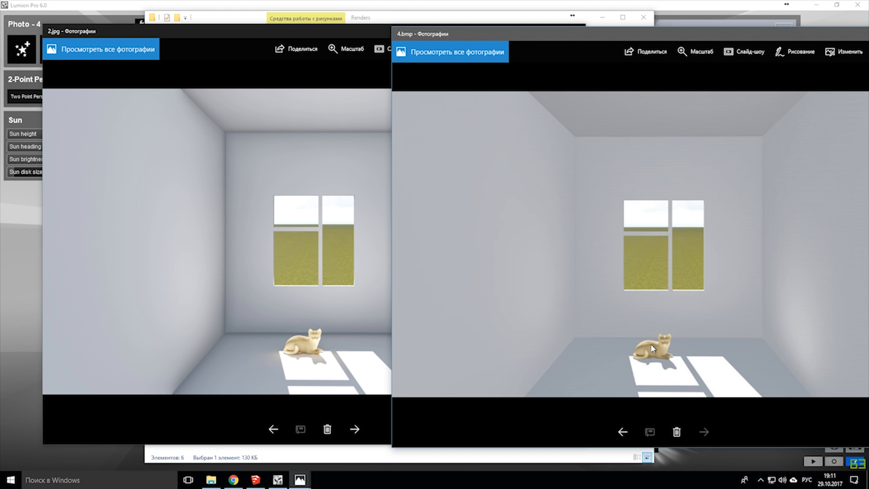
mouse_move(652, 360)
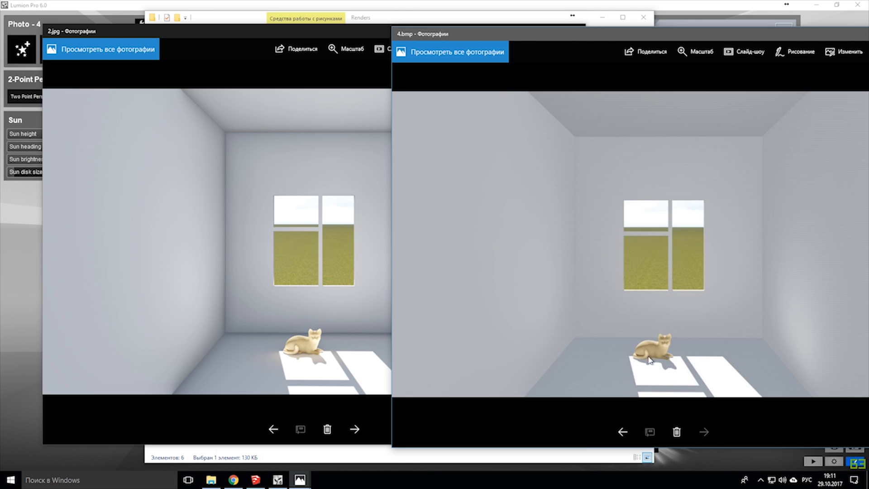
mouse_move(660, 351)
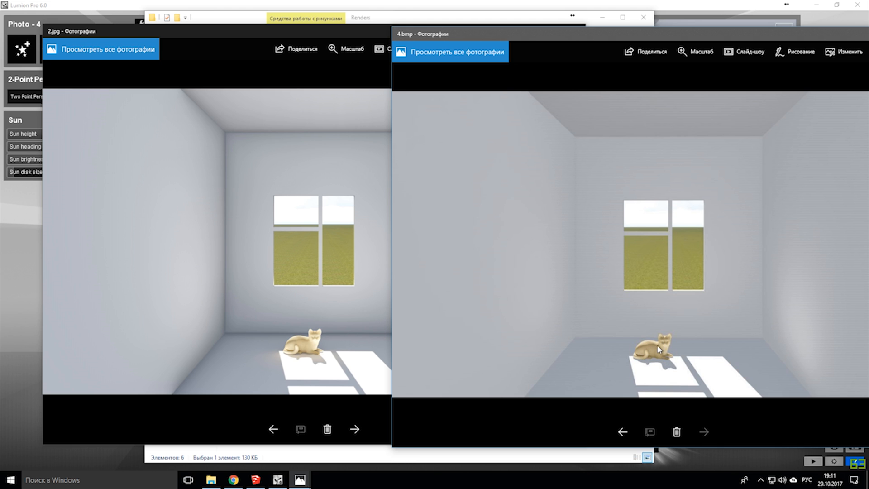
mouse_move(670, 373)
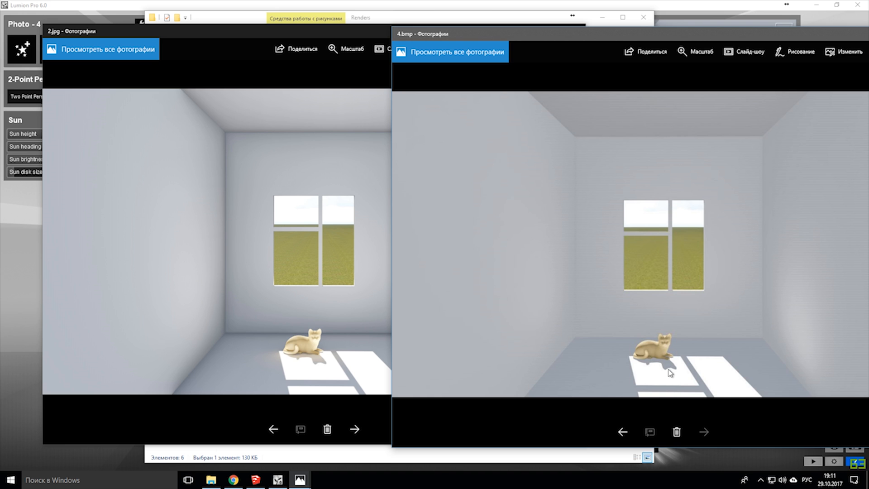
mouse_move(668, 360)
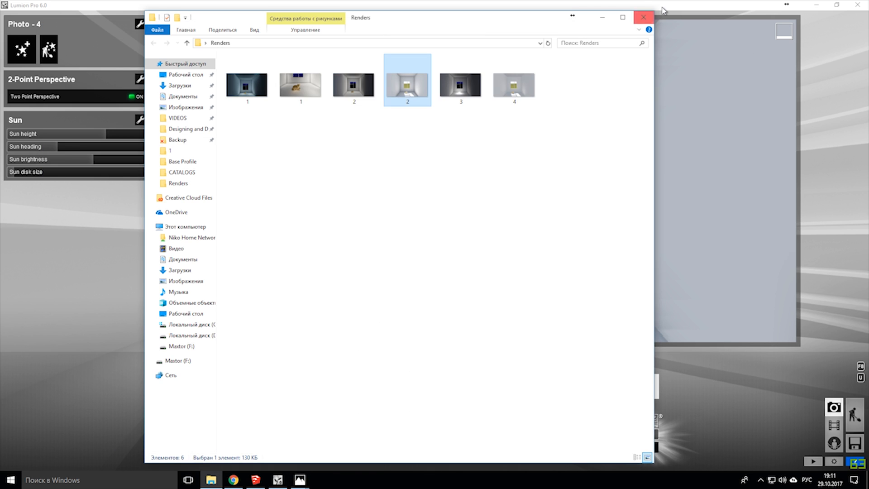
Set Photo 4's final sun shadow detail to Super and adjust sun heading and brightness
left_click(643, 18)
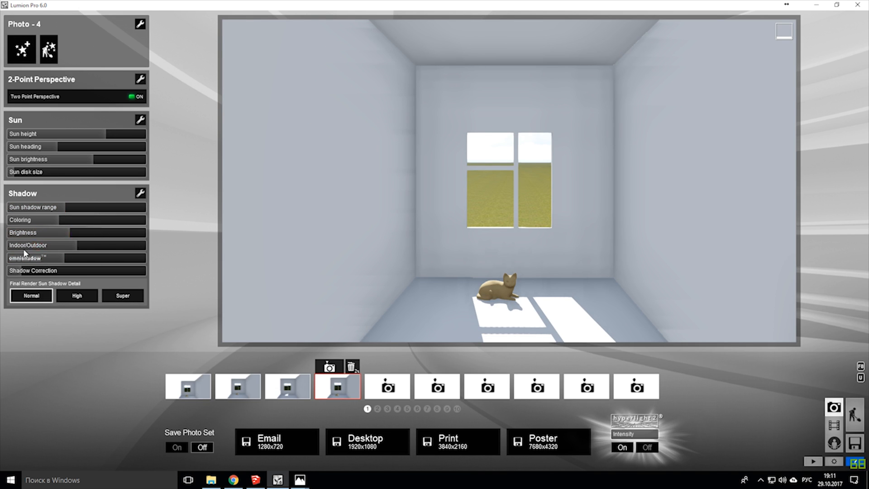
left_click(123, 295)
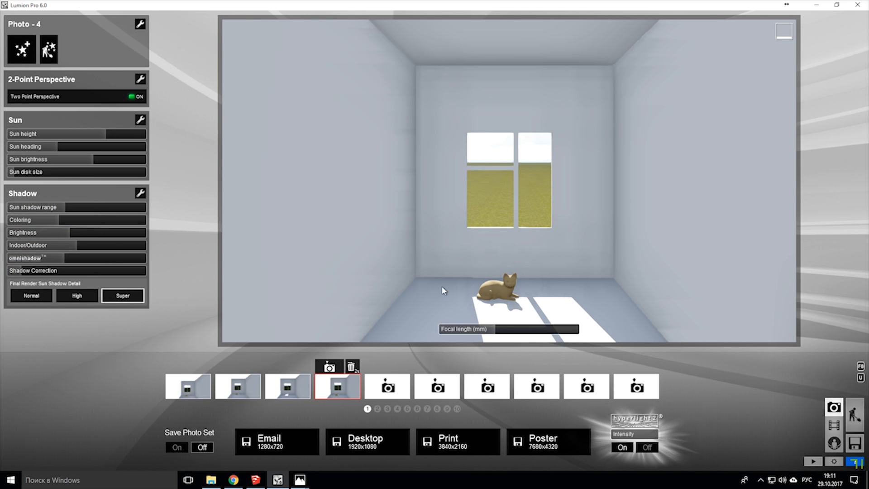
mouse_move(377, 278)
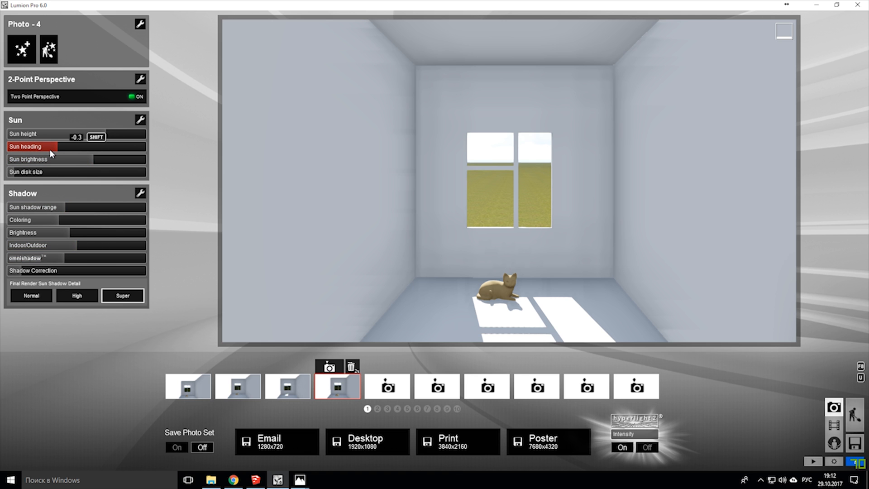
left_click_drag(33, 134, 39, 134)
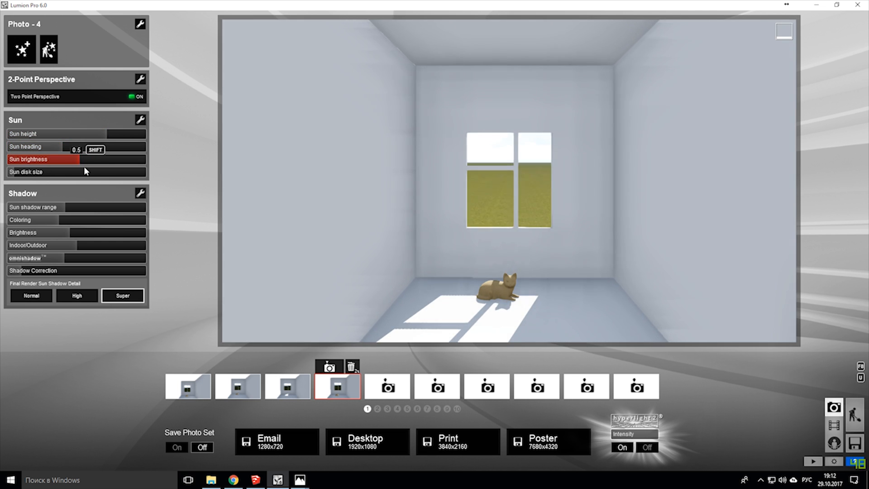
left_click_drag(83, 159, 108, 158)
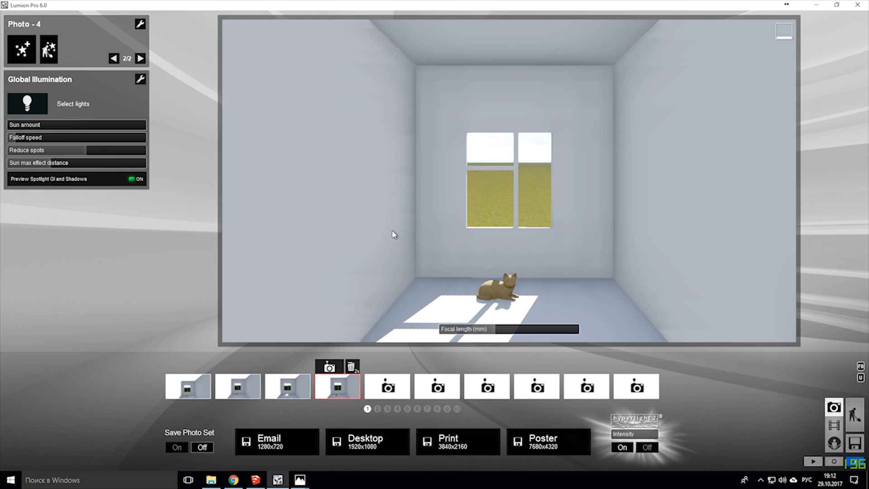
mouse_move(502, 222)
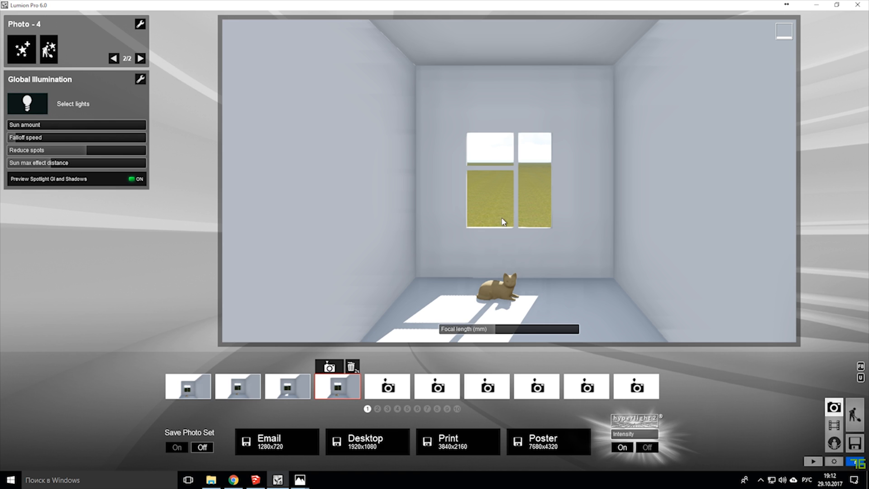
mouse_move(636, 386)
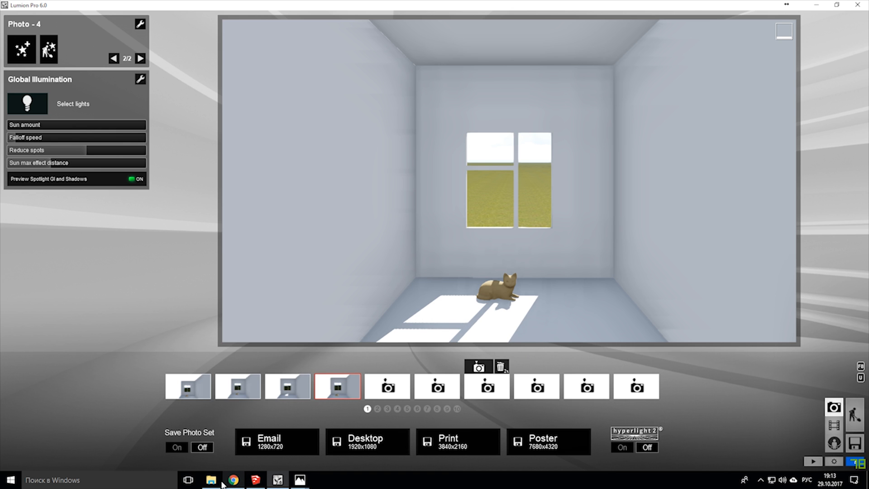
Bring up the Renders folder and open renders 3 and 2 in Photos
left_click(209, 480)
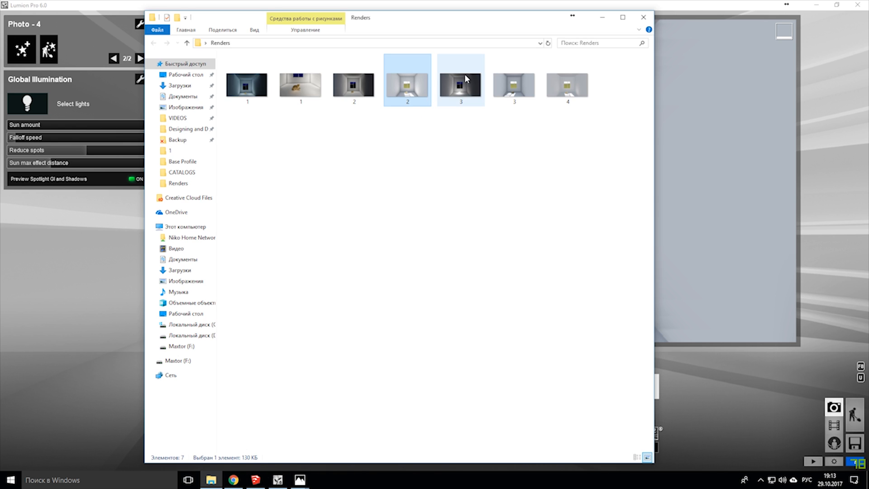
left_click(407, 85)
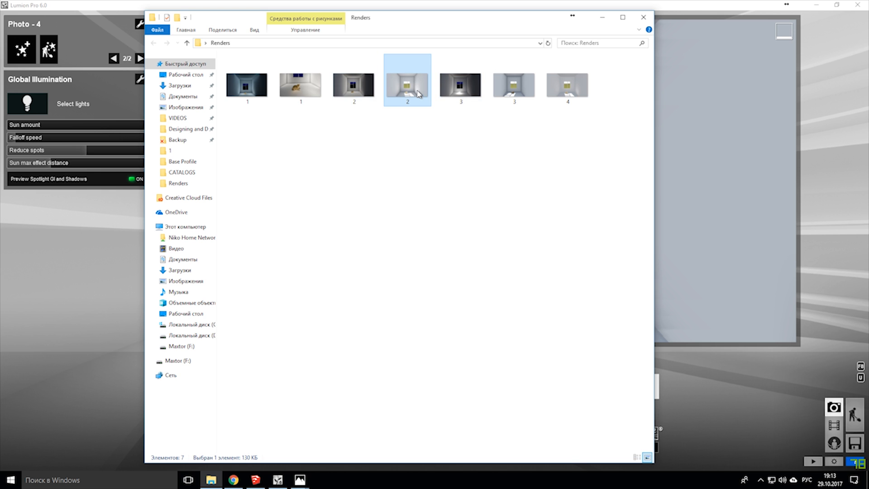
double_click(407, 84)
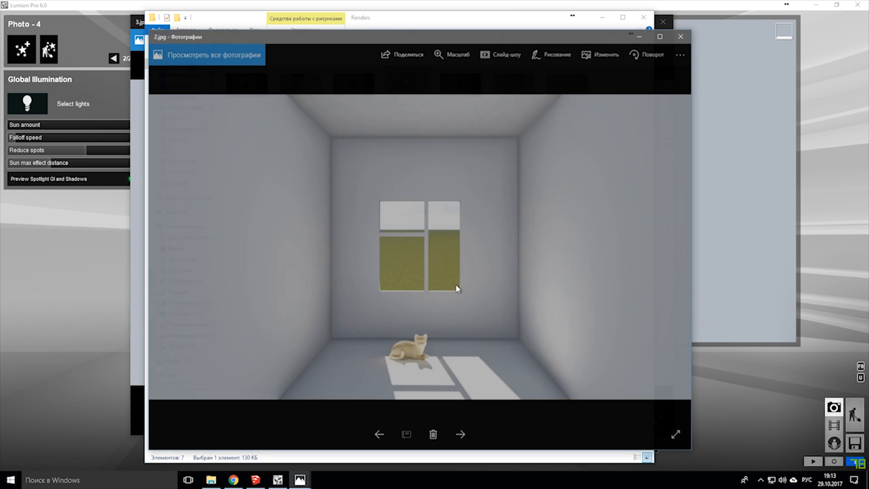
Drag the 2.jpg Photos window to the left so it sits beside 3.jpg
left_click_drag(421, 37, 286, 28)
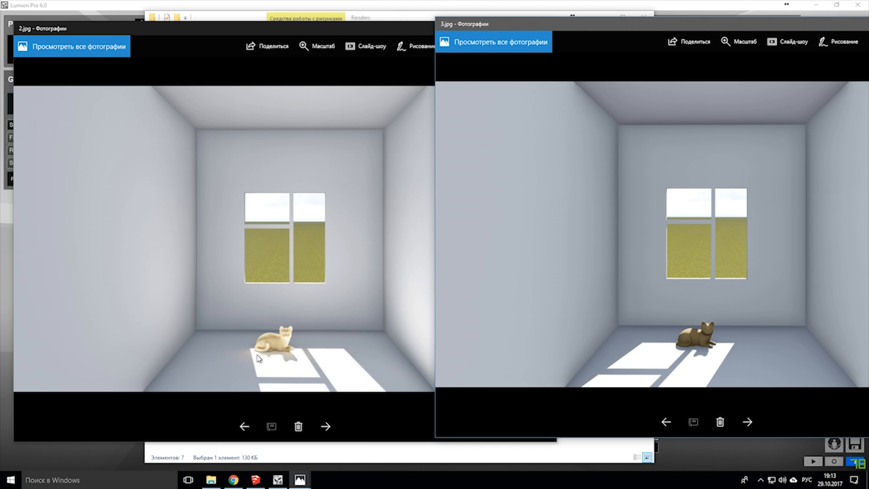
mouse_move(257, 356)
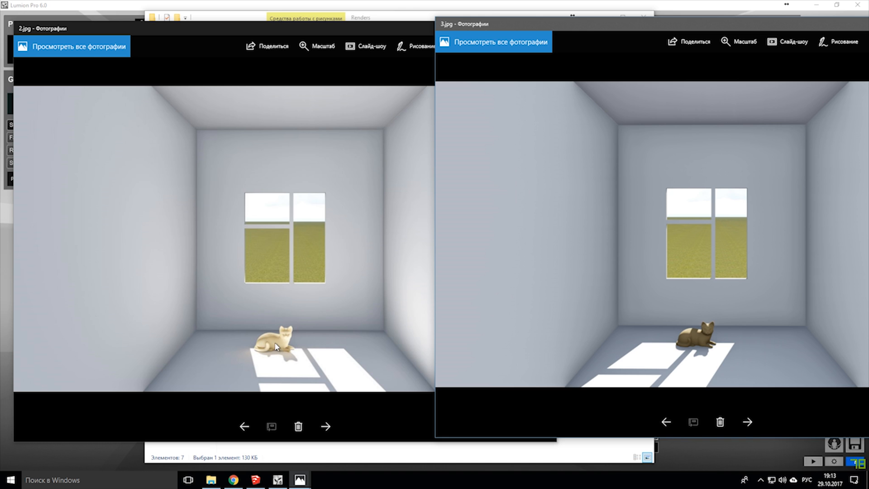
mouse_move(251, 353)
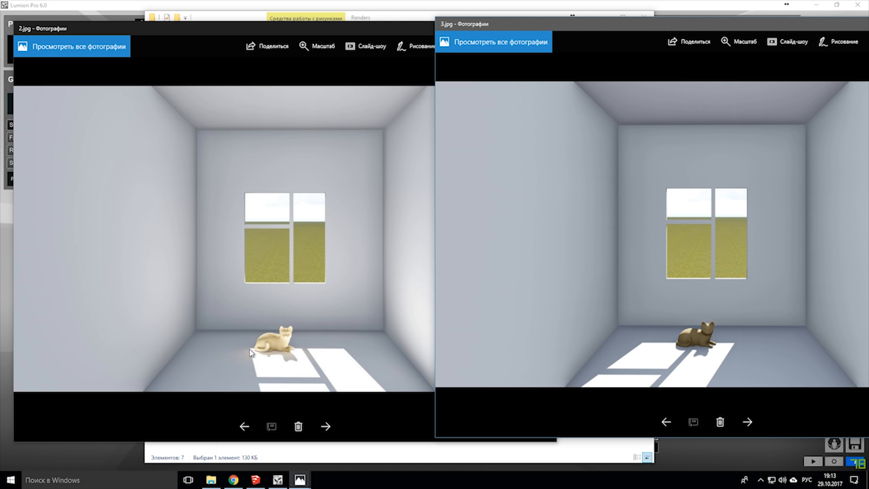
mouse_move(318, 373)
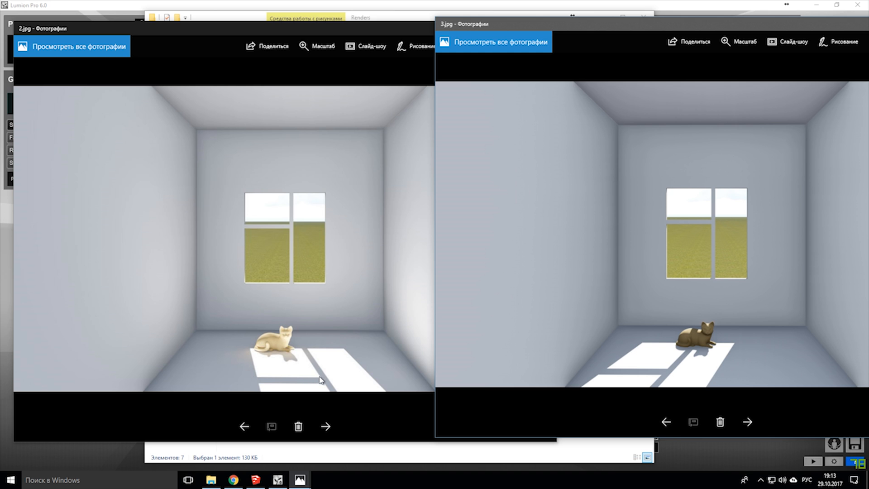
mouse_move(305, 382)
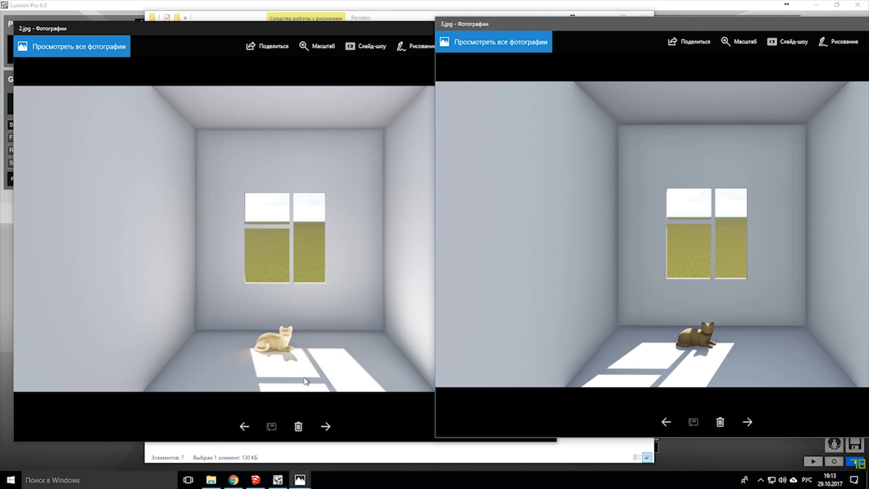
mouse_move(459, 375)
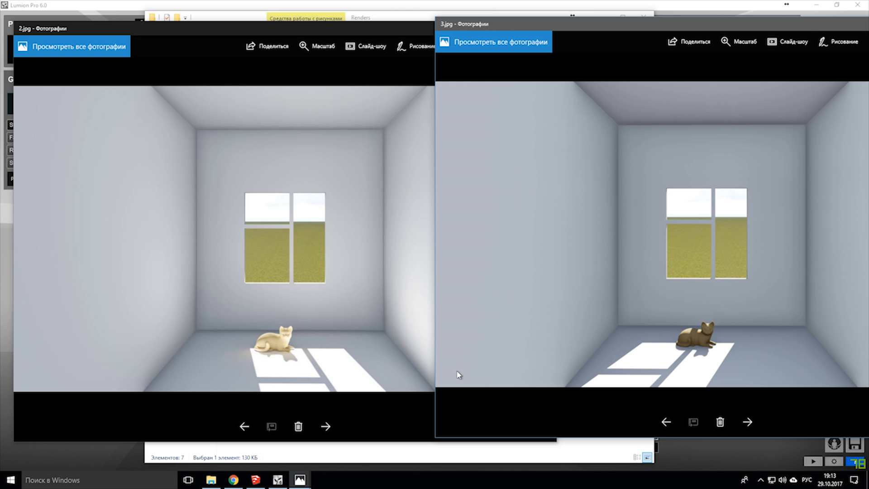
mouse_move(605, 365)
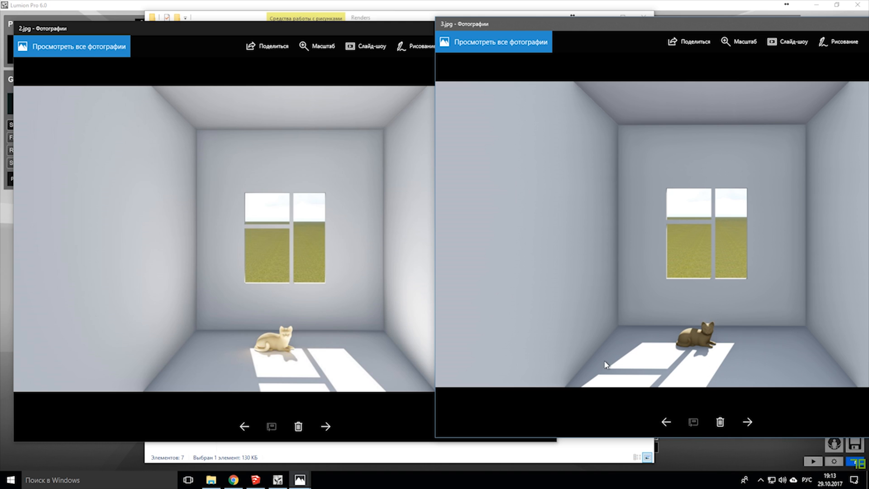
mouse_move(660, 329)
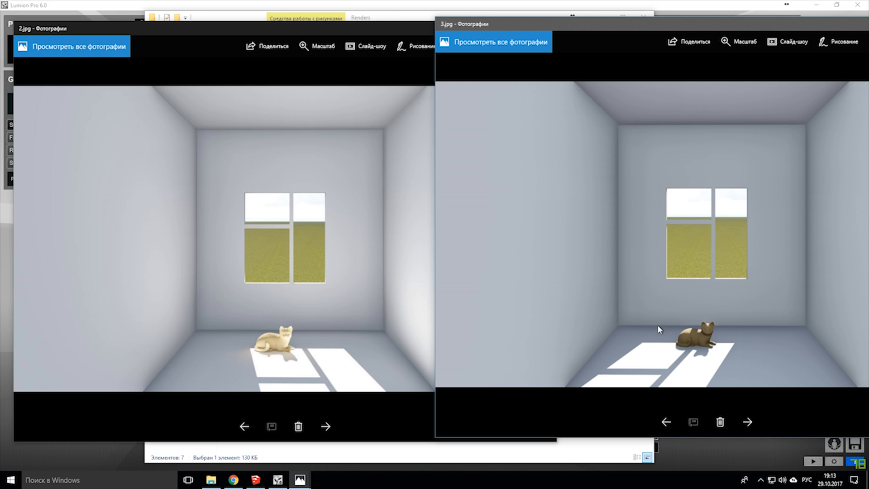
mouse_move(649, 391)
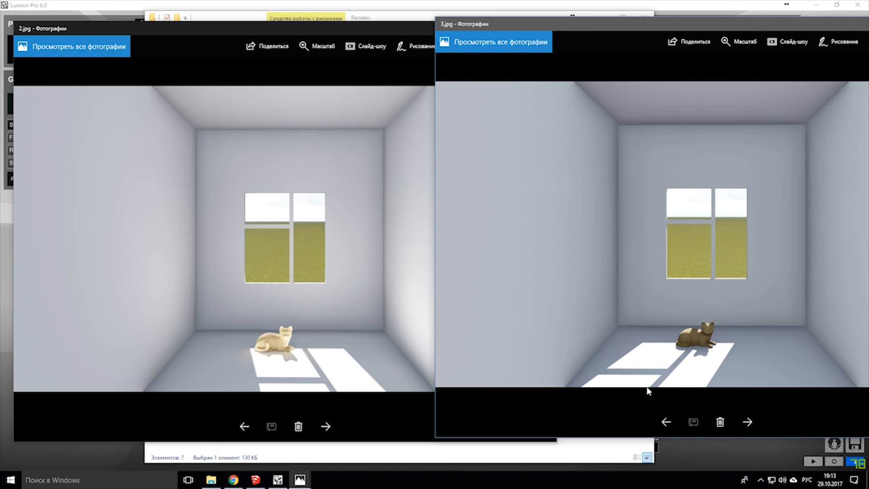
mouse_move(700, 363)
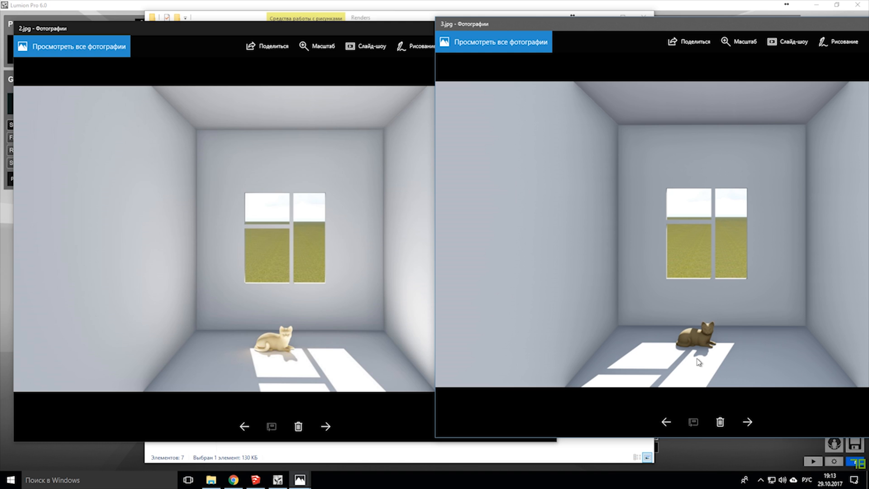
mouse_move(612, 412)
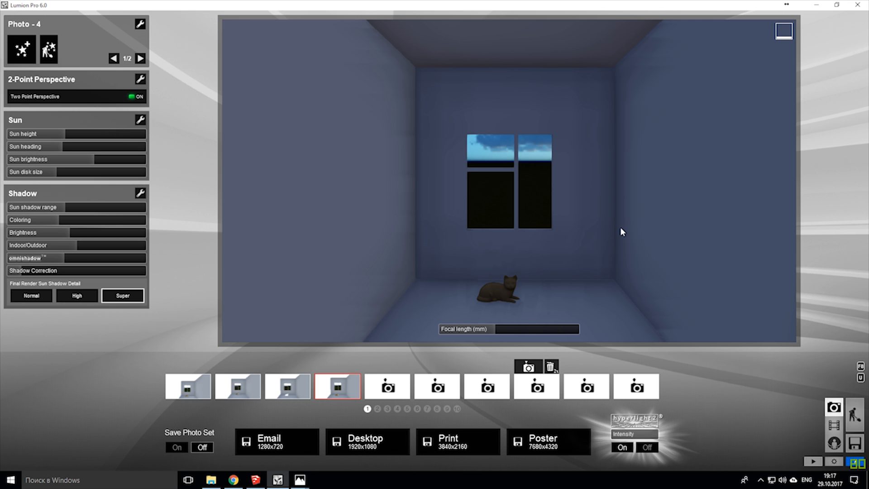
Bring the Chrome window with the ArchVizu Facebook page forward from the taskbar
left_click(233, 480)
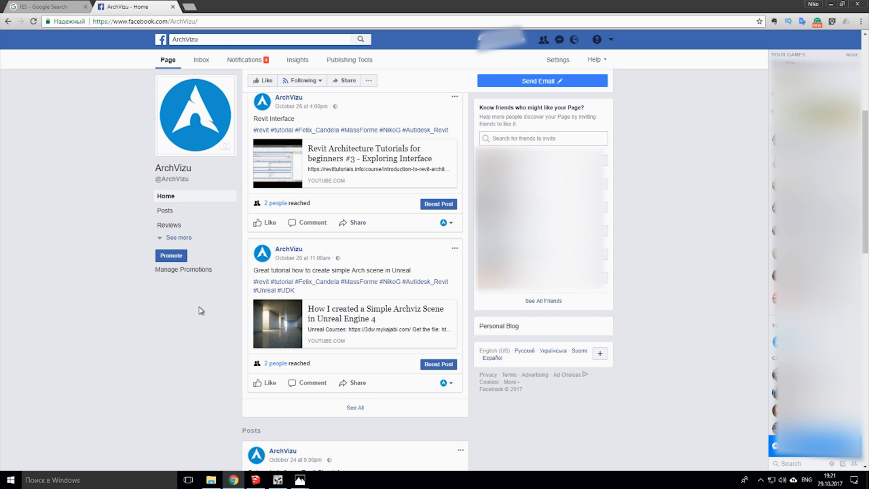
Scroll the ArchVizu feed down to the October 24 Revit sheets and Dynamo posts
scroll("down", 3)
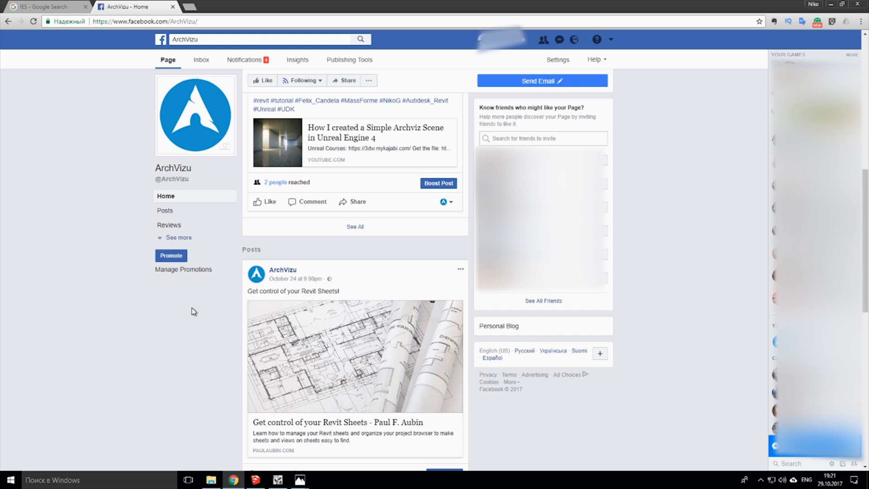
mouse_move(480, 410)
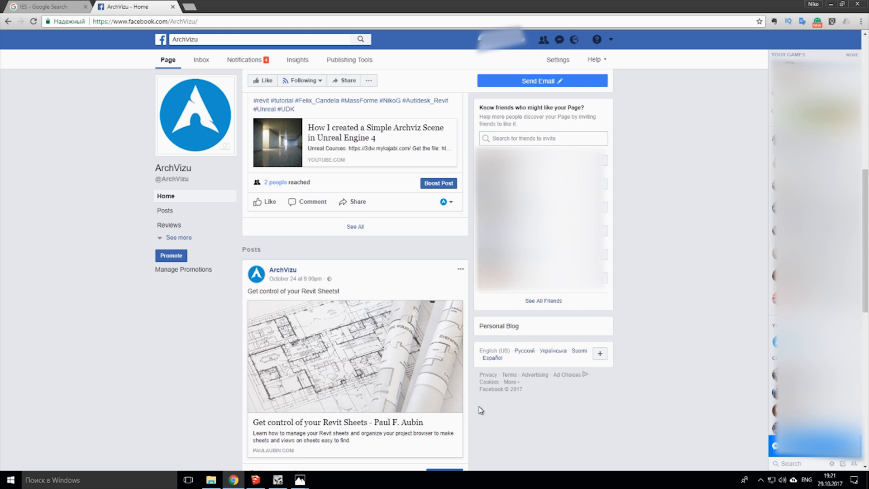
scroll("down", 3)
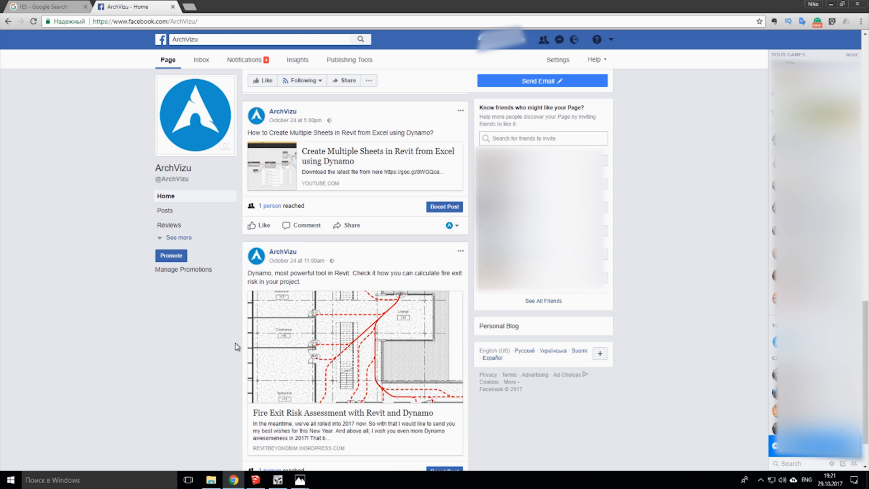
scroll("down", 3)
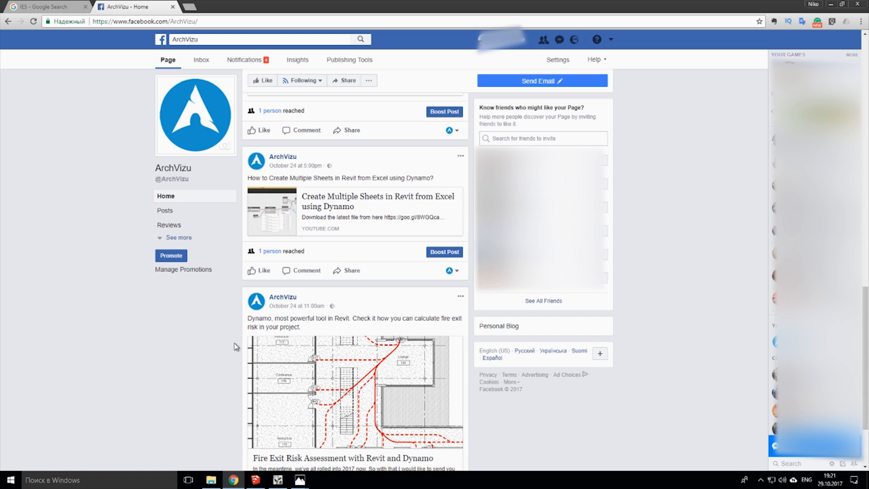